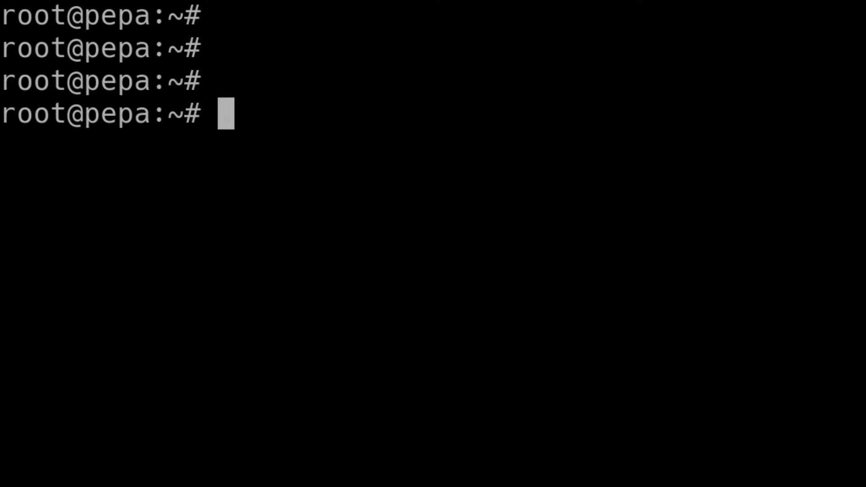
Run nano /etc/slackpkg/mirrors to edit the mirrors file.
text(nano)
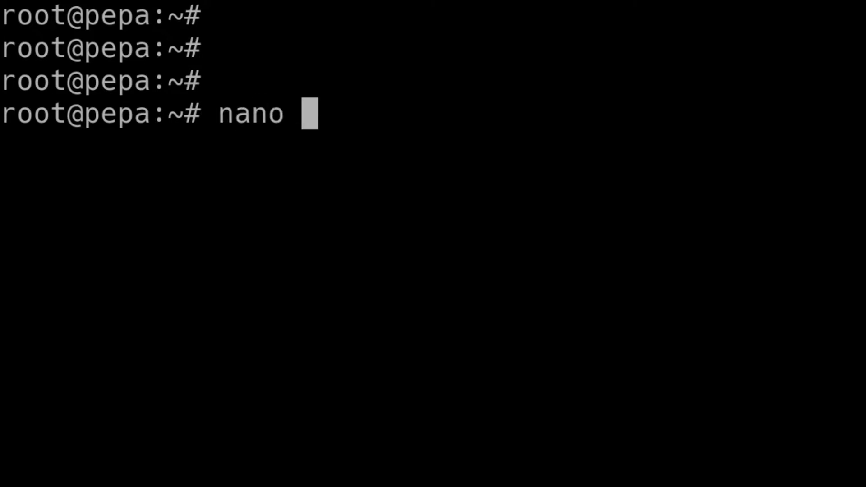
text(/etc/)
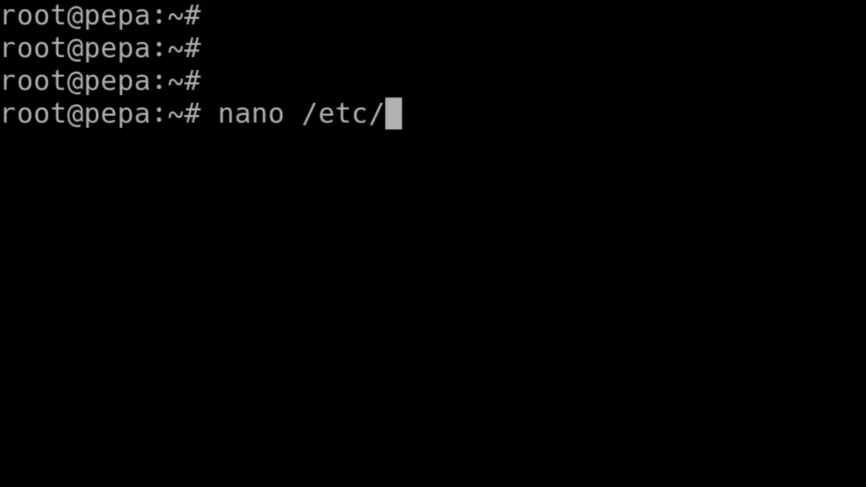
text(slackpkg/)
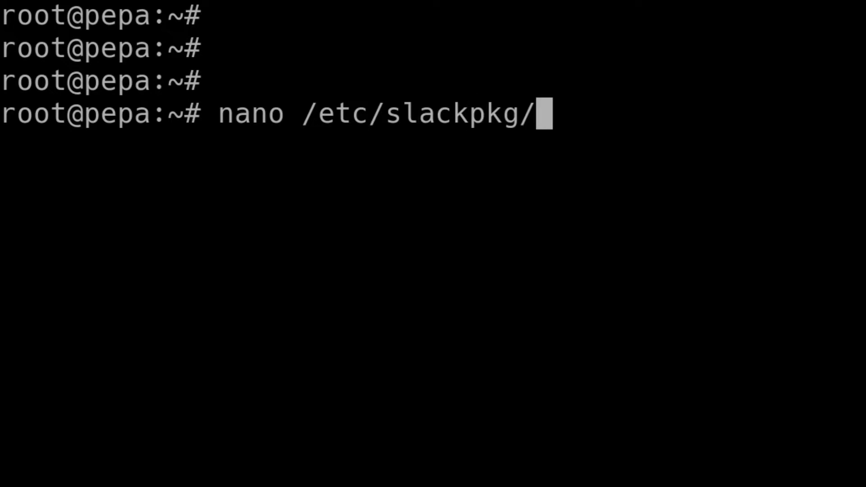
text(mir)
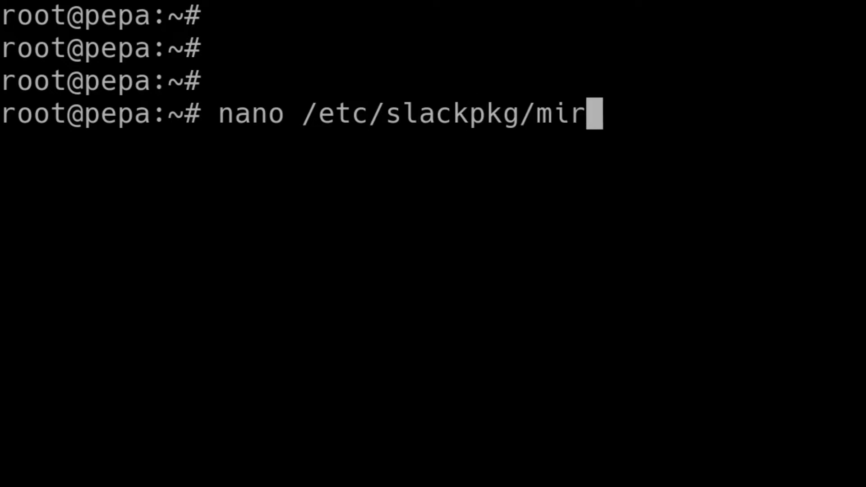
text(rors)
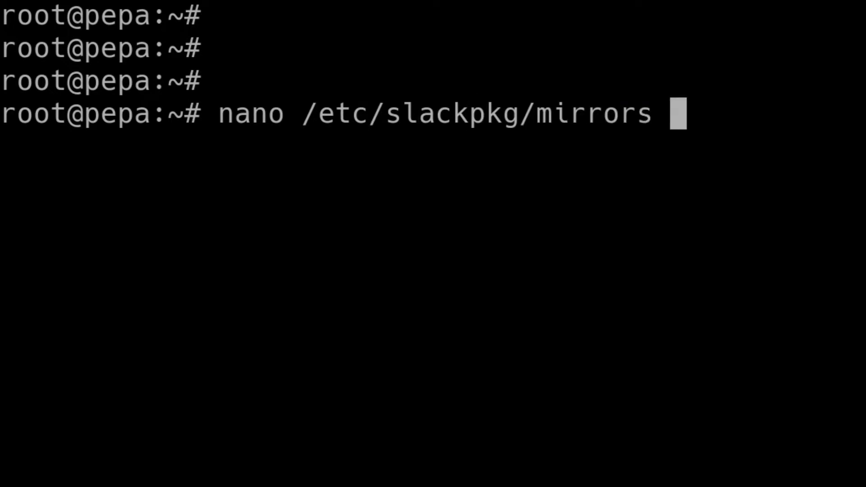
key(Return)
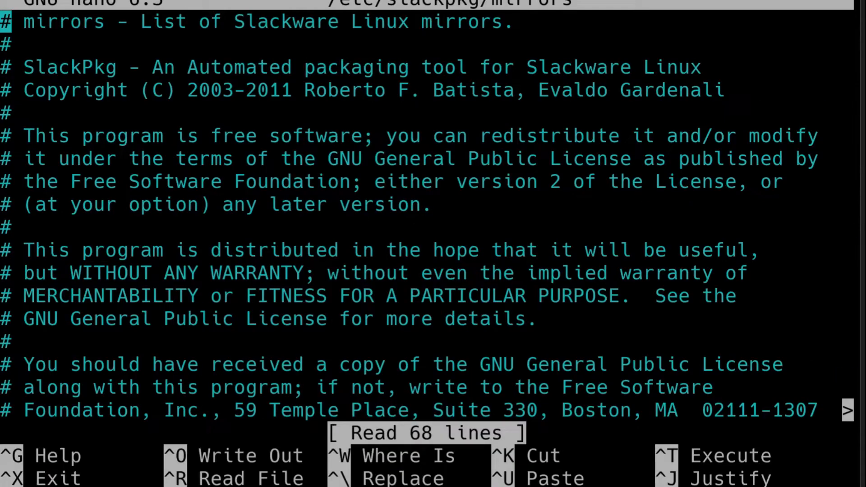
Uncomment the slackware.uk AArch64-current mirror URL and save the file under the same name.
scroll(down, 3)
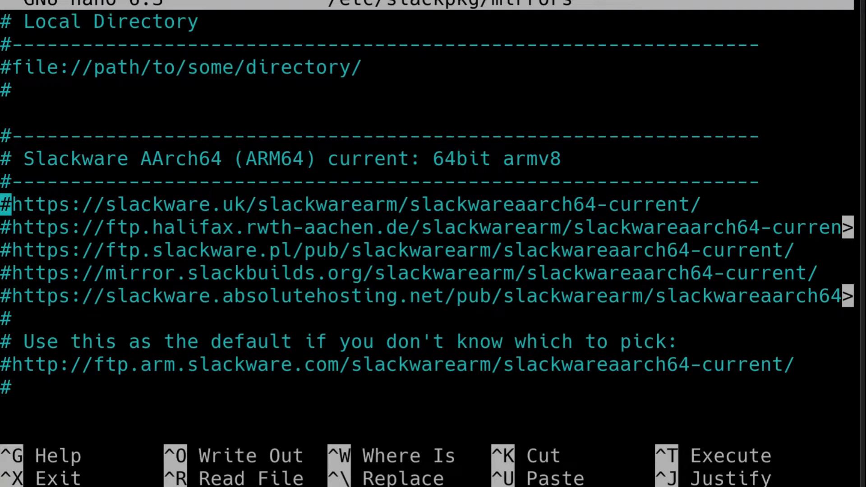
key(Delete)
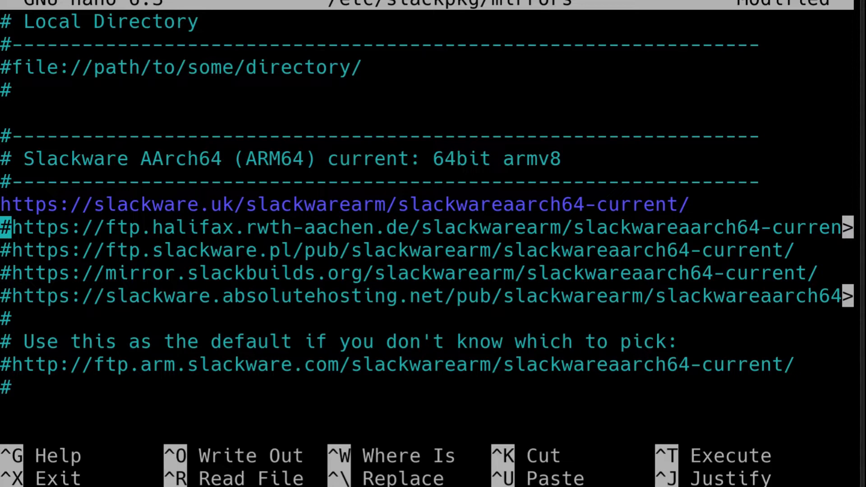
key(Up)
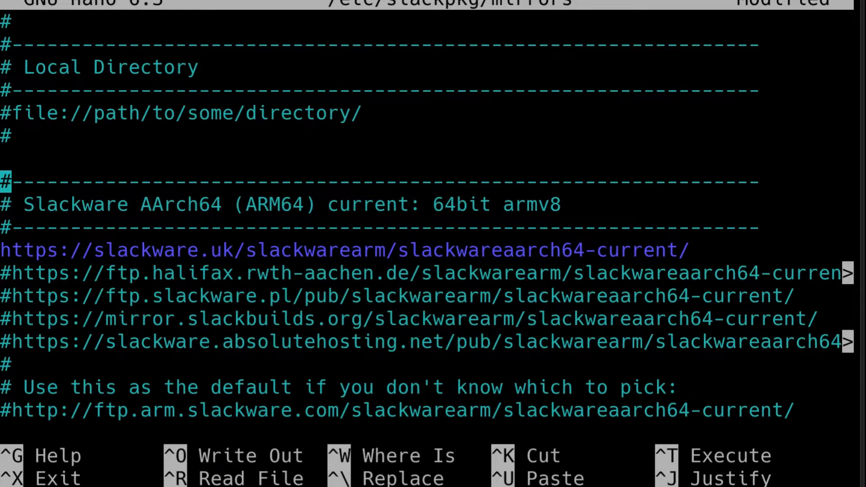
key(Down)
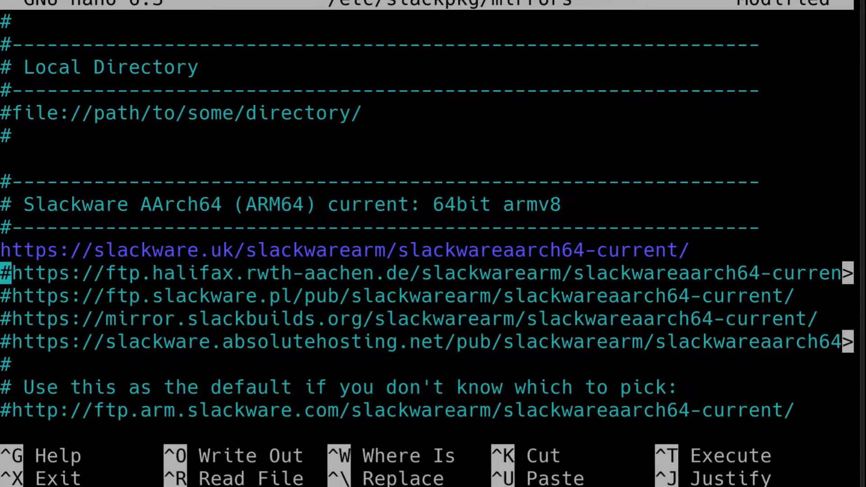
key(ctrl+o)
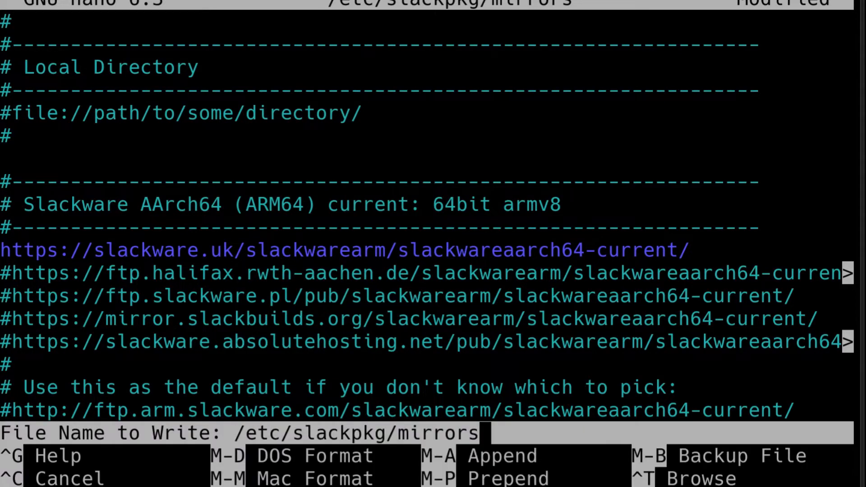
key(Return)
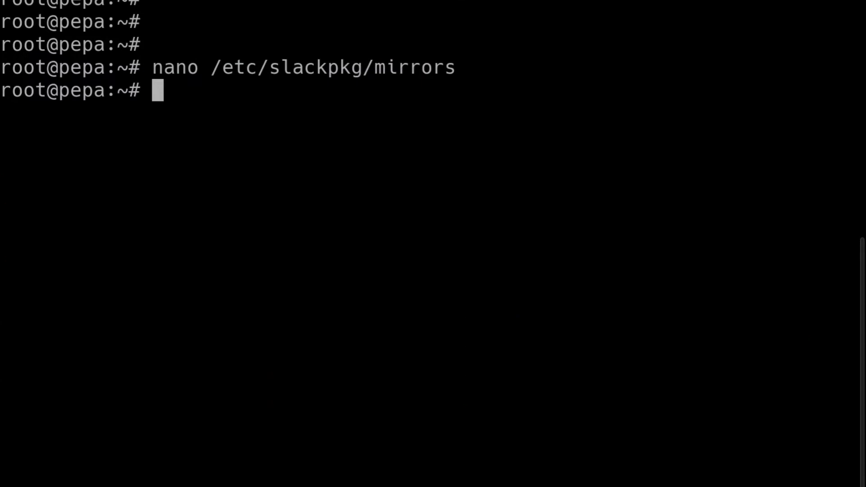
Show the updateos commands and run slackpkg update, reaching the -current mirror prompt.
text(cat updateos)
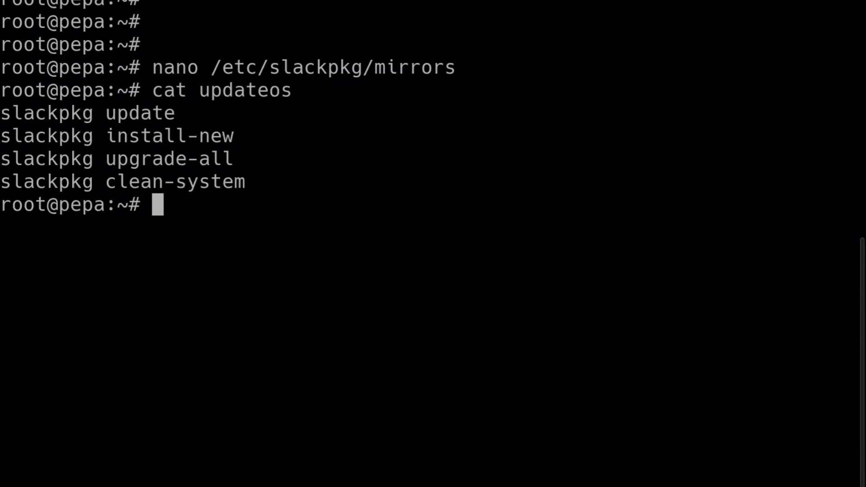
double_click(47, 113)
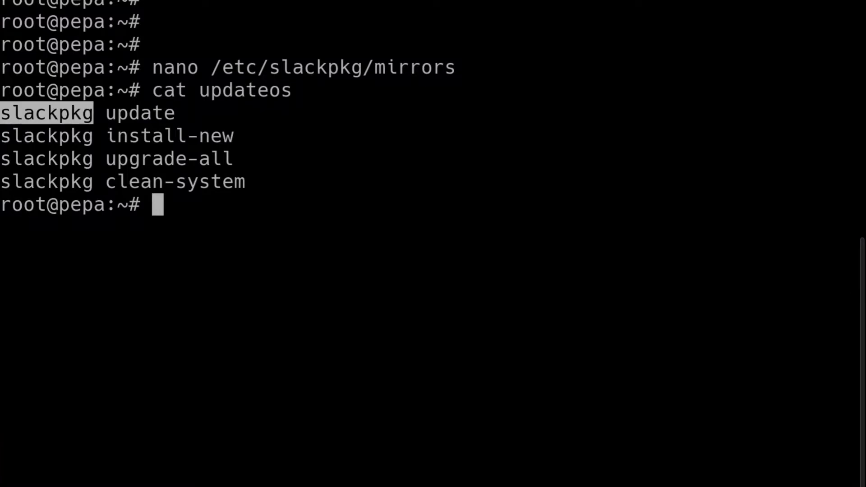
drag(0, 113, 246, 182)
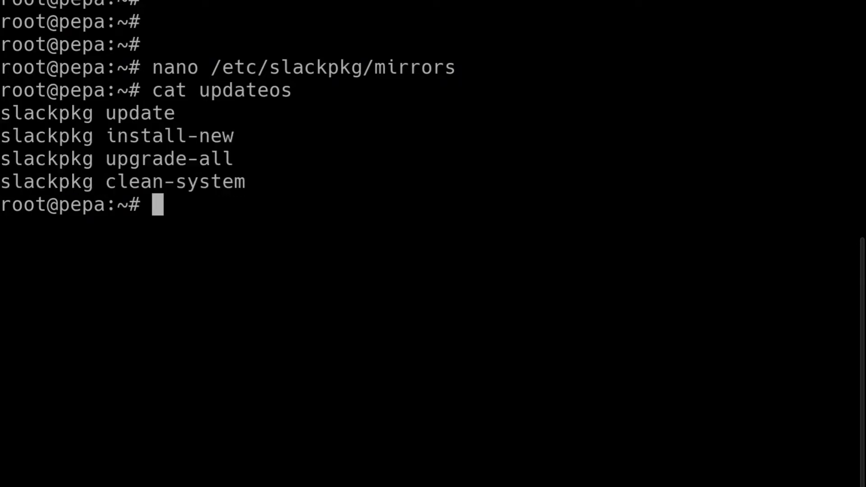
drag(3, 113, 166, 112)
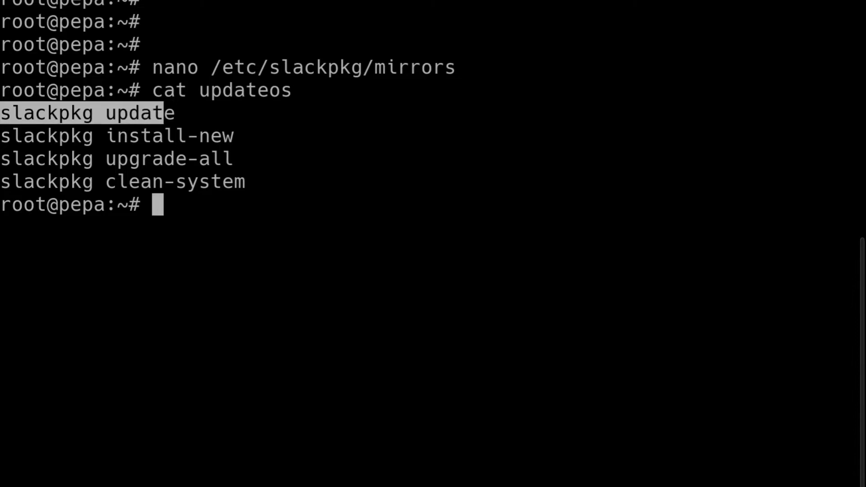
text(slackpkg update)
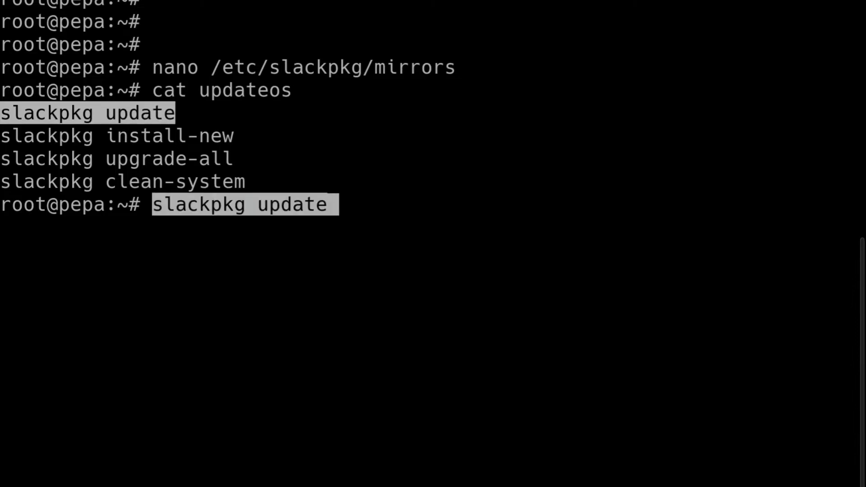
key(Return)
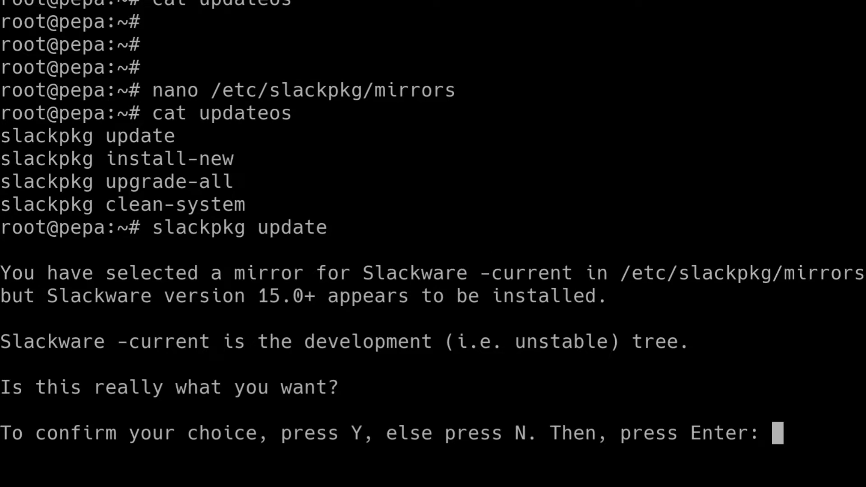
Answer Y to use the -current mirror and let the package lists download.
text(Y)
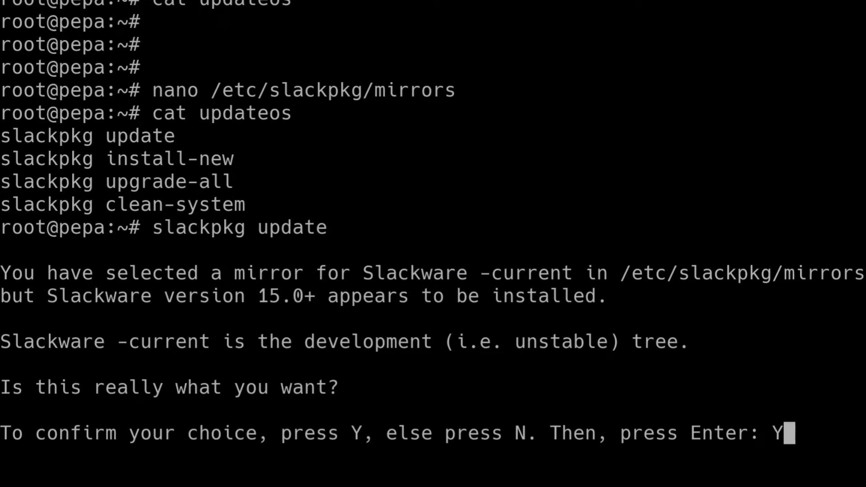
key(Return)
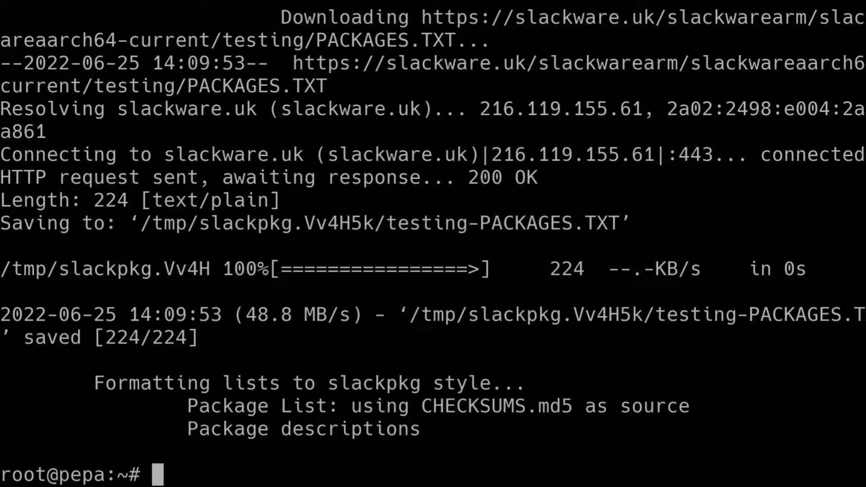
text(cat updateos)
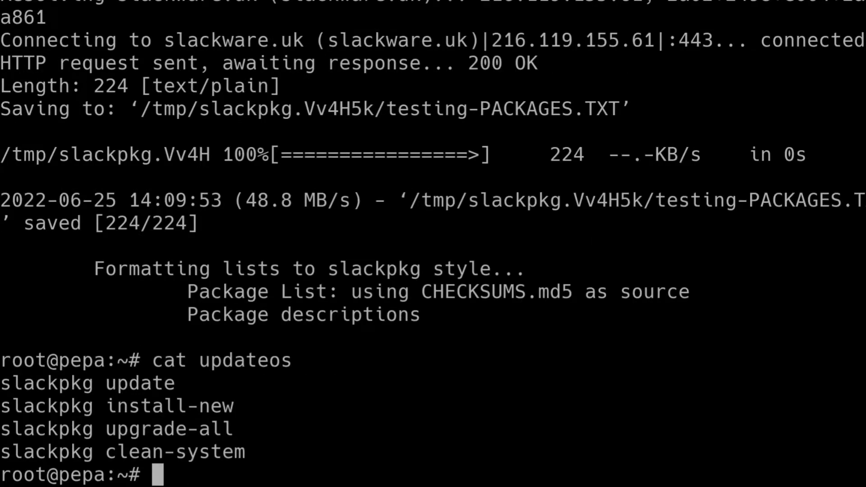
Run slackpkg install-new and accept installing the oxygen-sounds package.
double_click(88, 406)
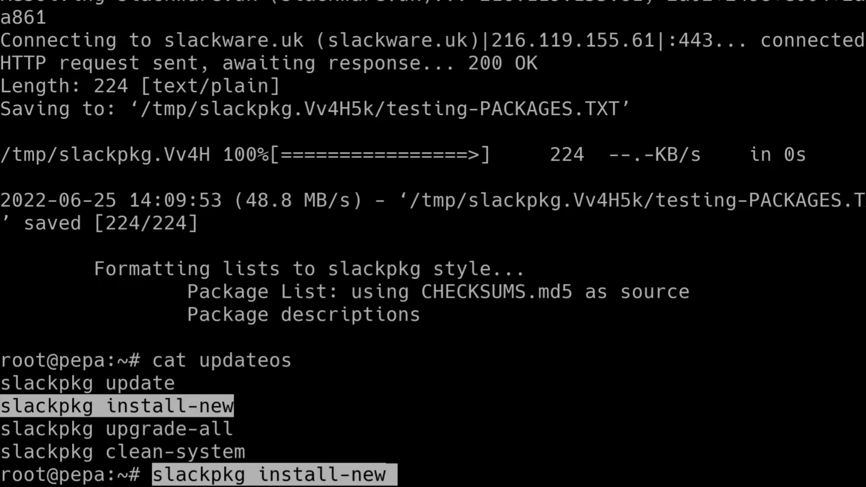
key(Return)
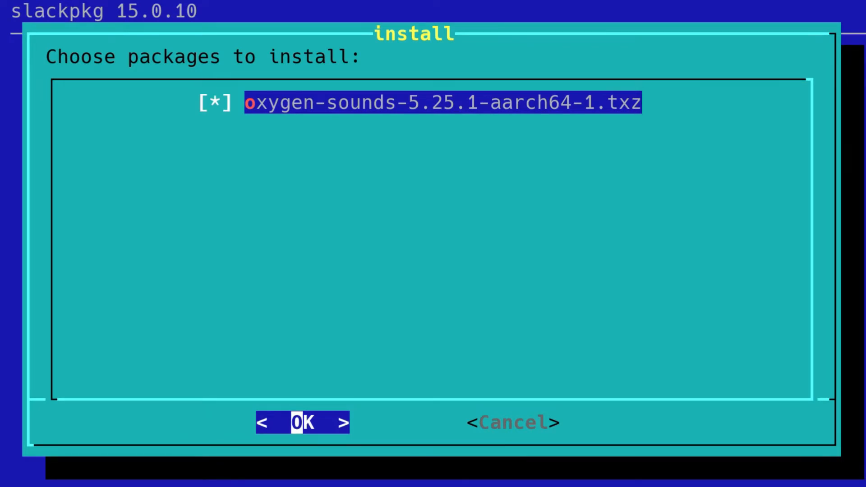
click(303, 422)
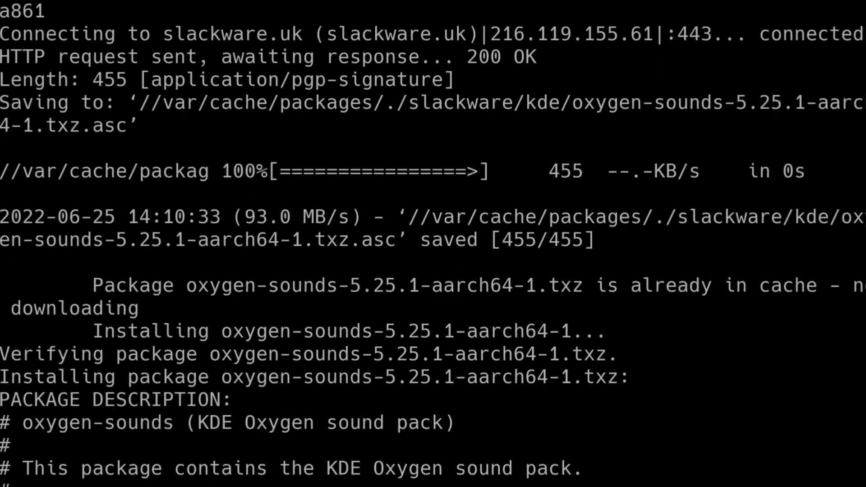
scroll(down, 3)
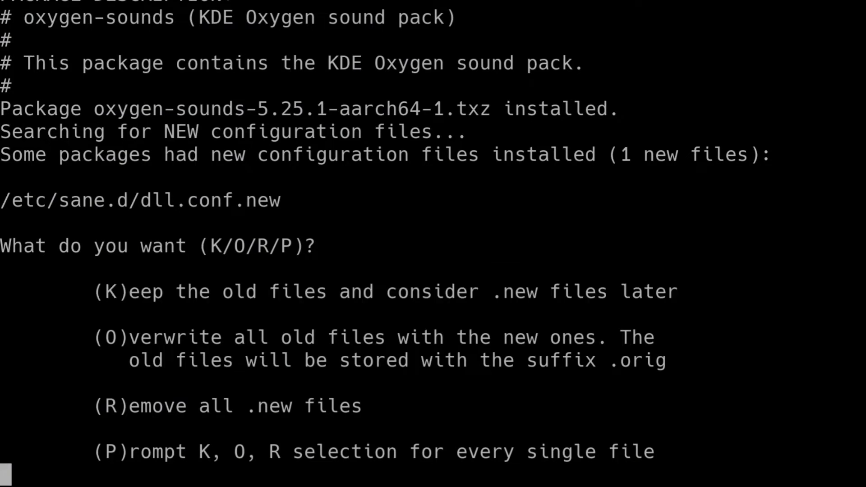
Answer O to overwrite the old dll.conf with the new version.
text(O)
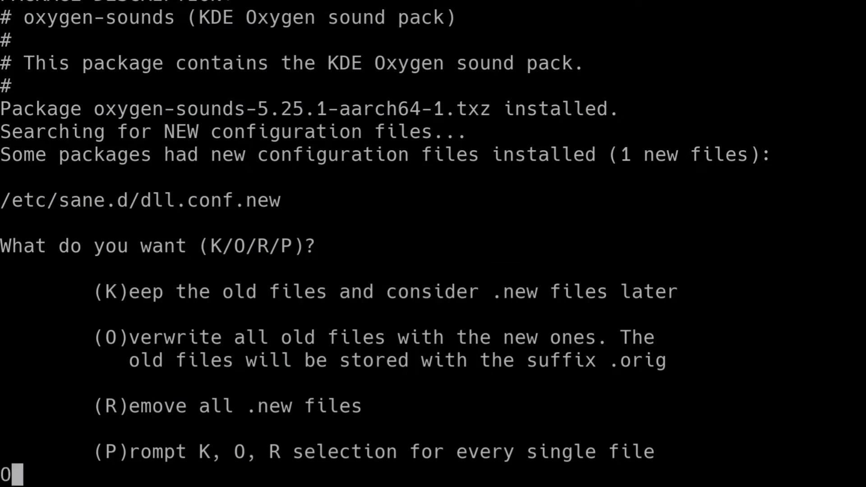
key(Return)
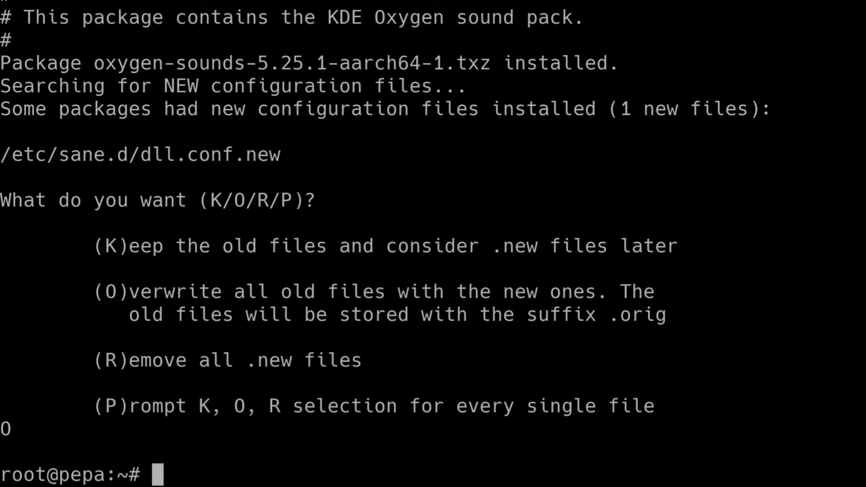
Run slackpkg upgrade-all and review the list of packages marked for upgrade.
text(cat updateos)
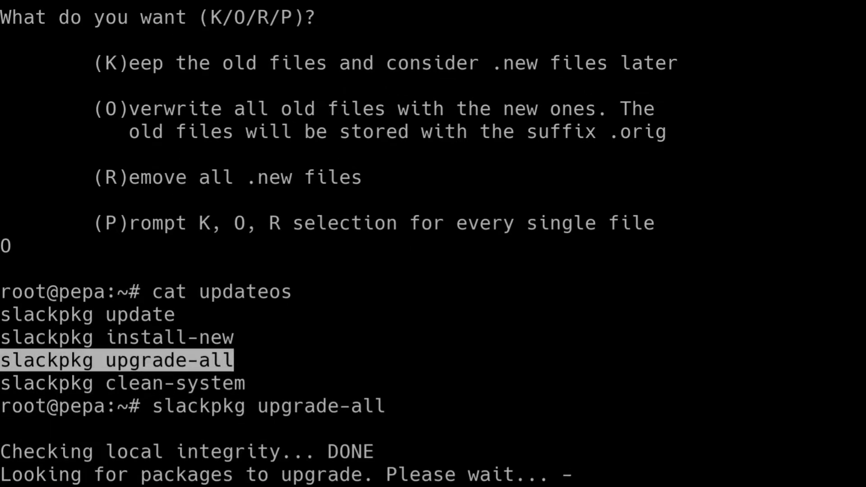
scroll(down, 3)
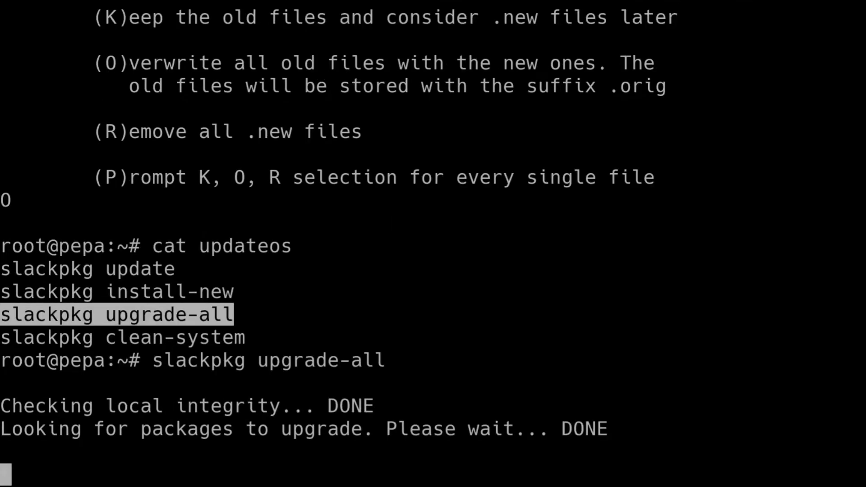
key(Return)
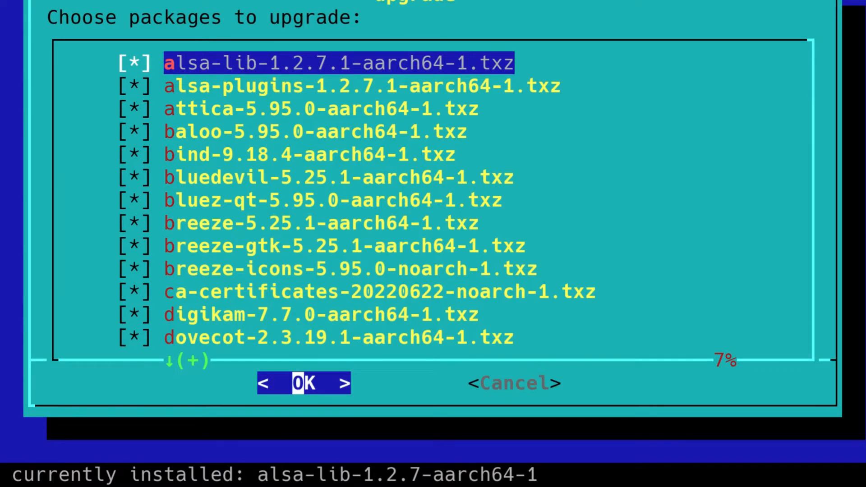
scroll(down, 3)
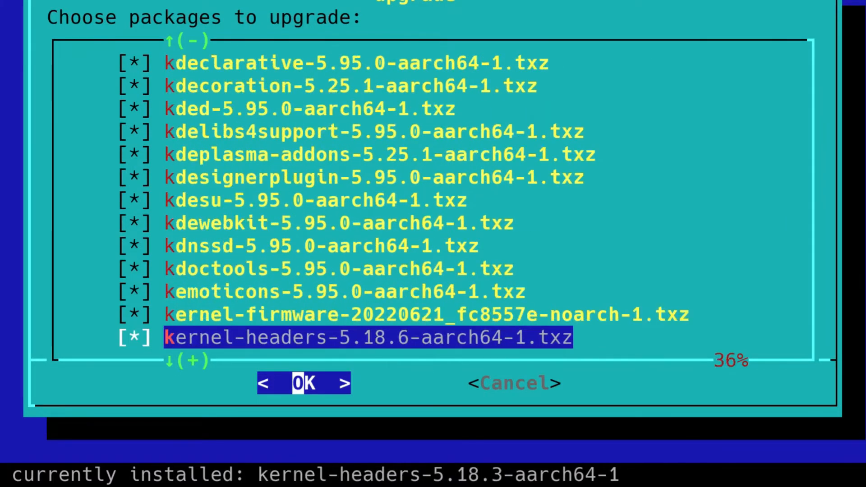
scroll(down, 3)
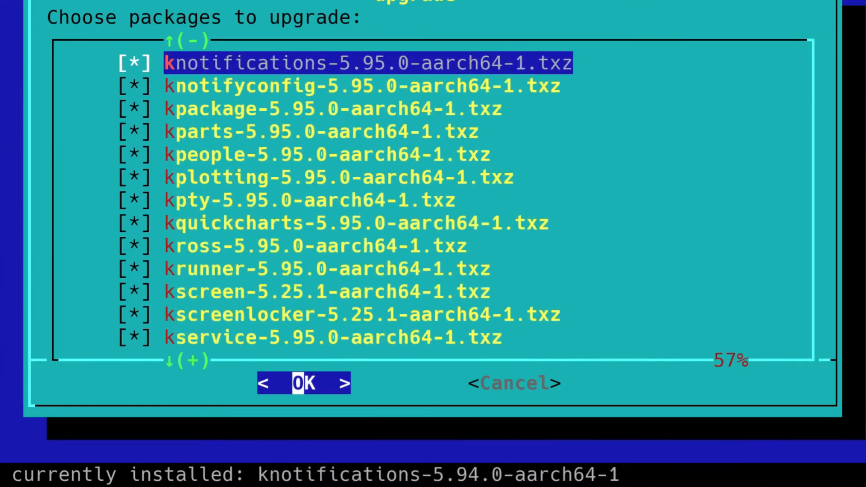
scroll(up, 3)
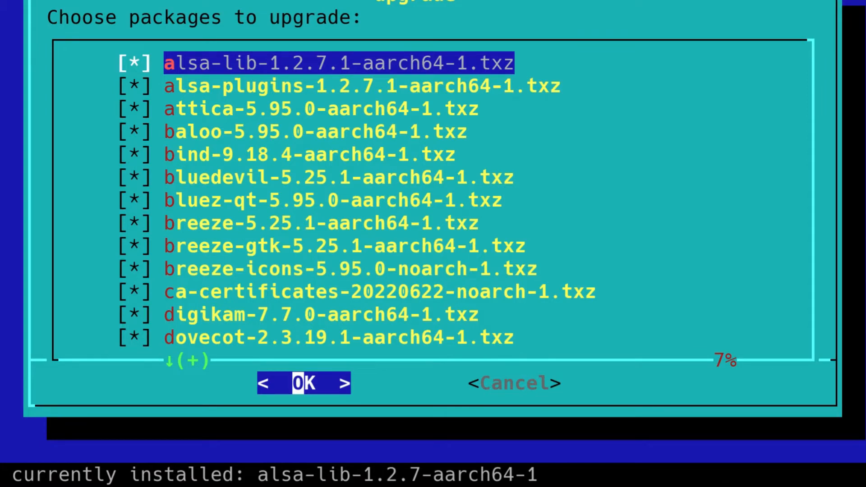
Accept the upgrade list and answer O to overwrite the four new configuration files.
click(304, 384)
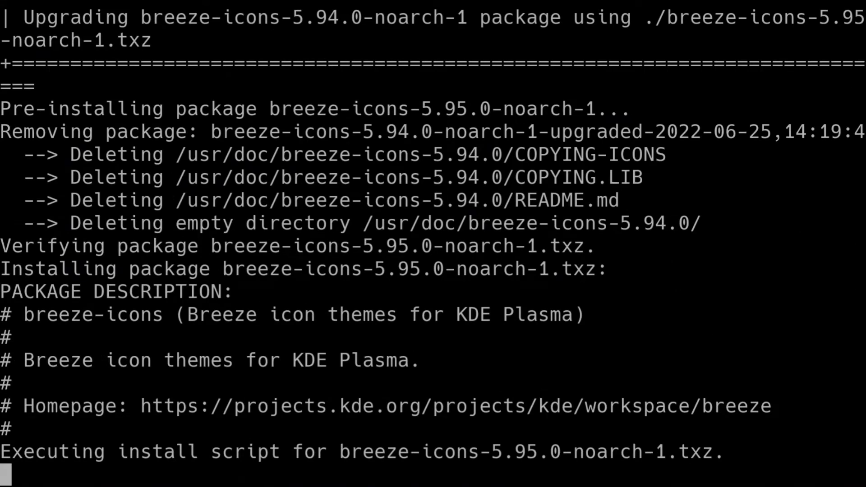
scroll(down, 3)
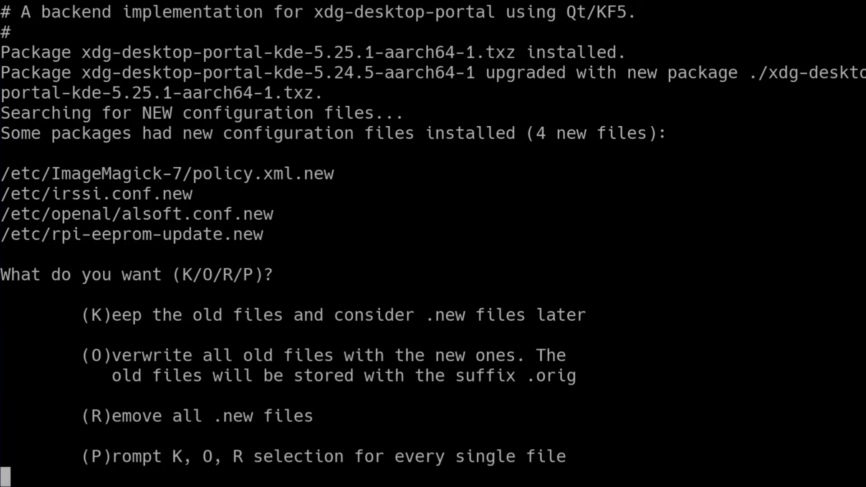
text(O)
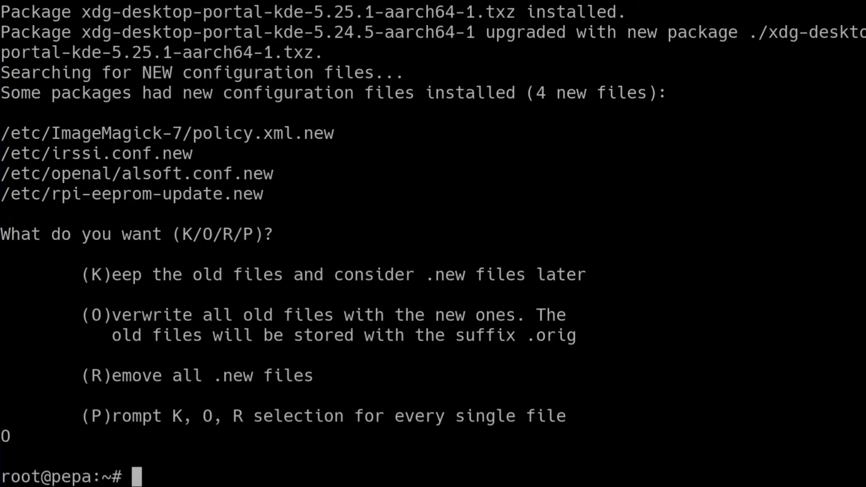
Relist the updateos commands and run slackpkg clean-system, showing kwayland-server and slackkit for removal.
text(slackpkg upgrade-all)
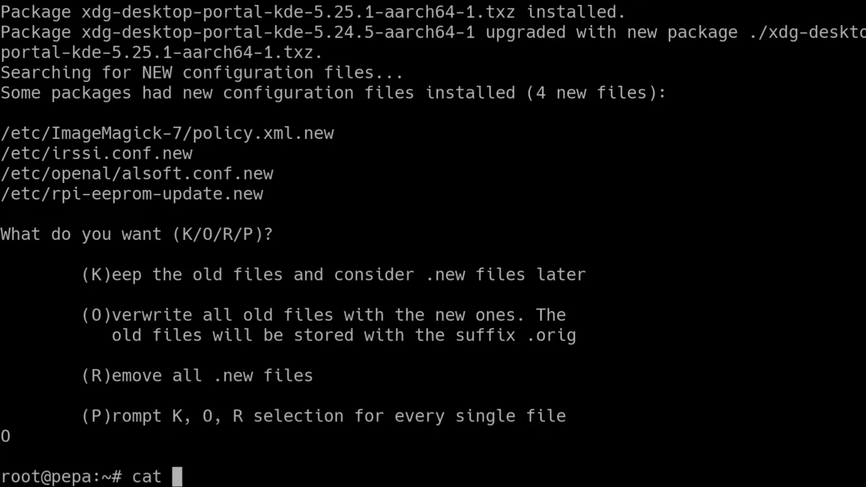
text( updateos)
key(Return)
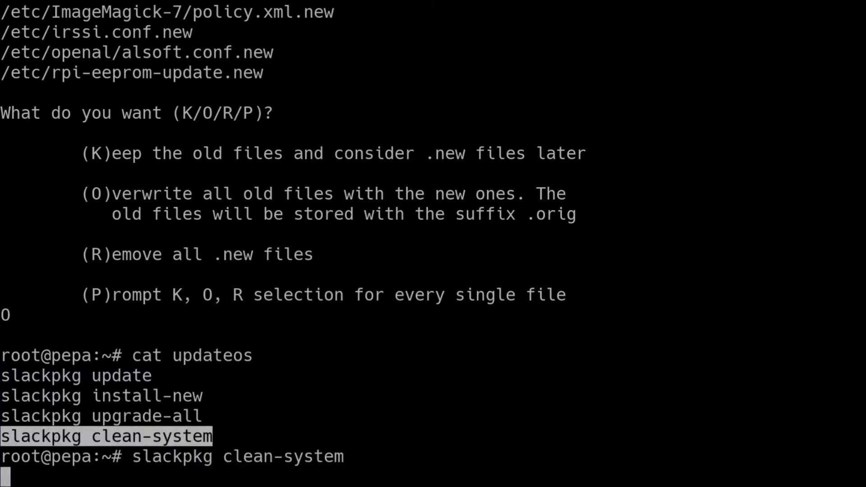
key(Return)
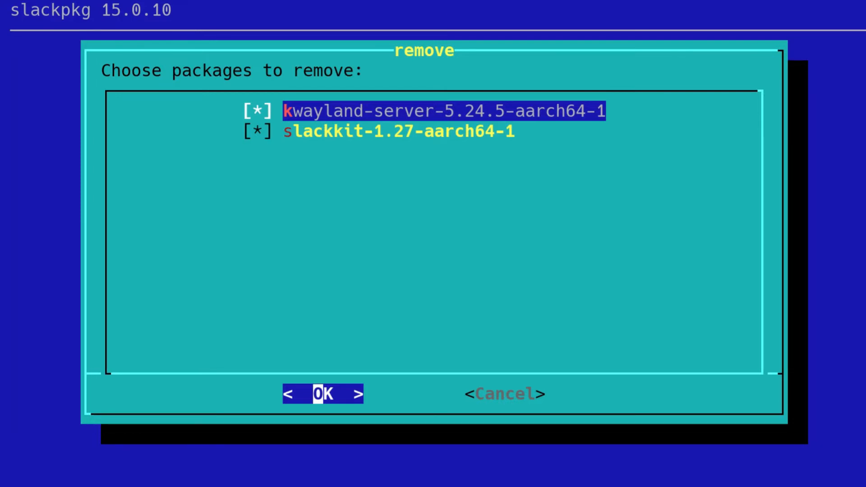
Untick slackkit and confirm, removing only kwayland-server.
key(Down)
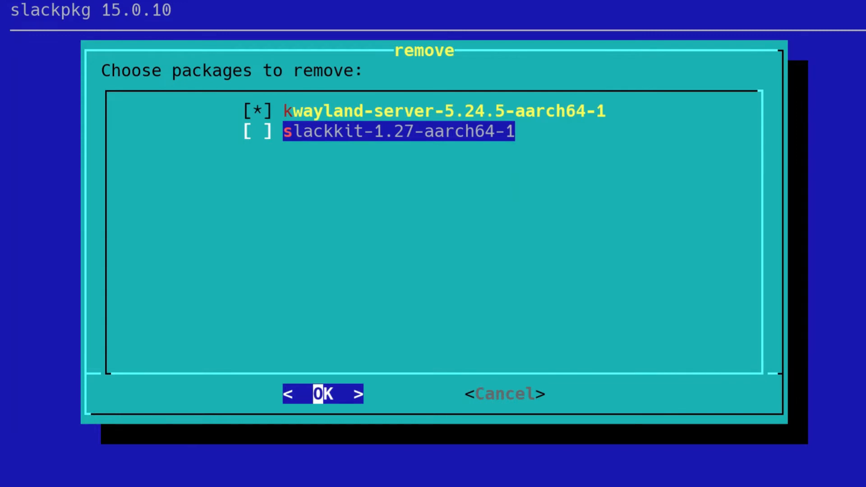
click(323, 394)
text(cat updateos)
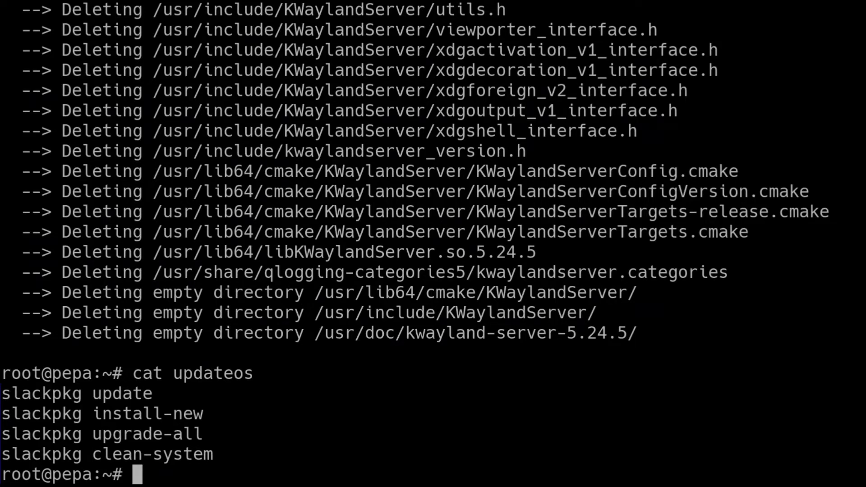
Check with uname -a that the running kernel is still 5.18.4.
text(uname -)
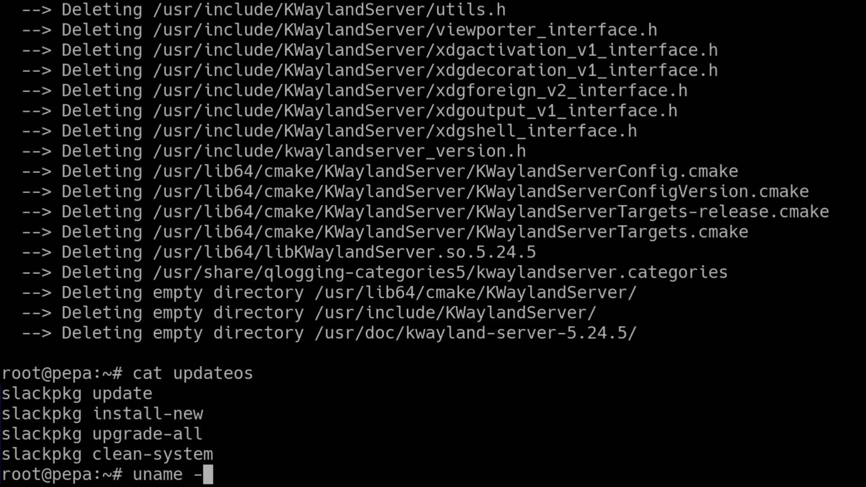
key(Return)
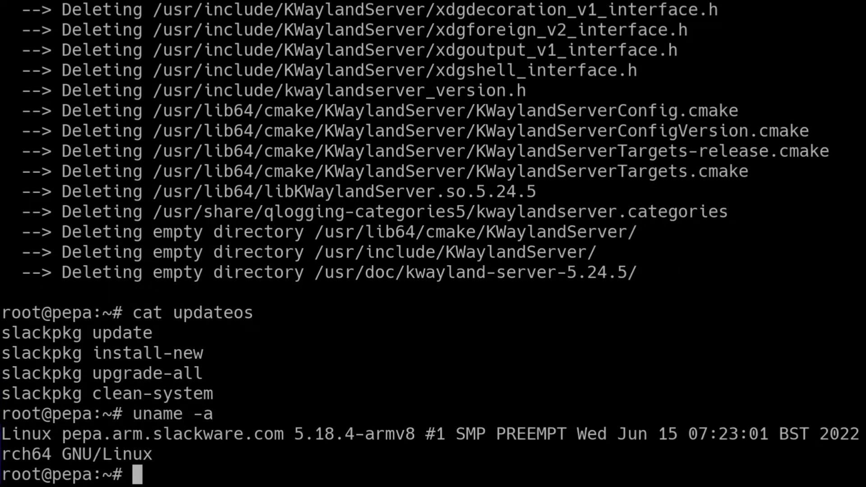
double_click(322, 435)
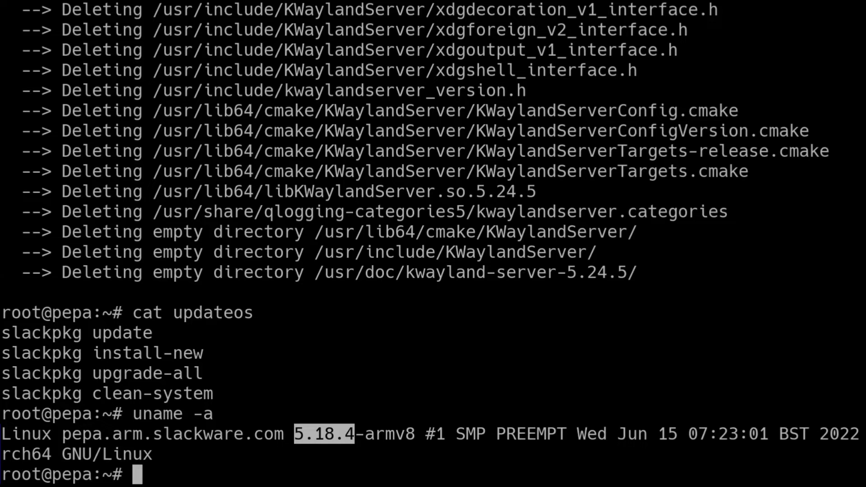
List the installed 5.18.6 kernel packages under /var/lib/pkgtools/packages and the /boot/local folder.
text(ls /var/)
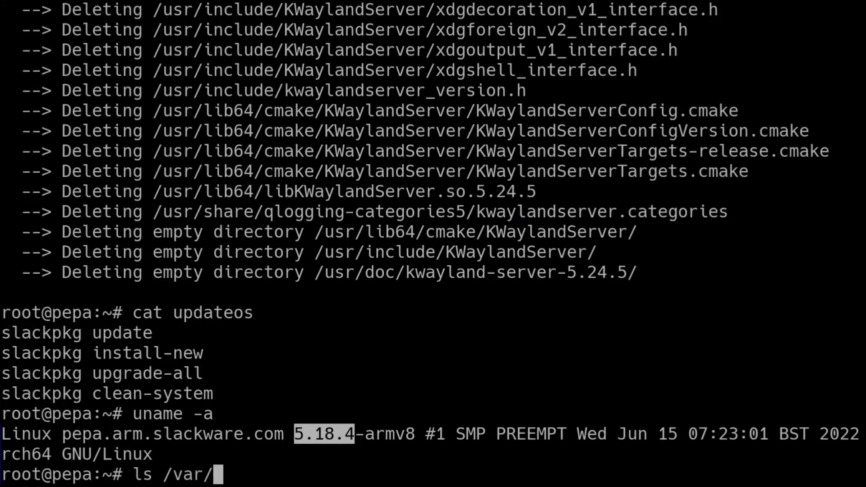
text(lib/pkgtools/)
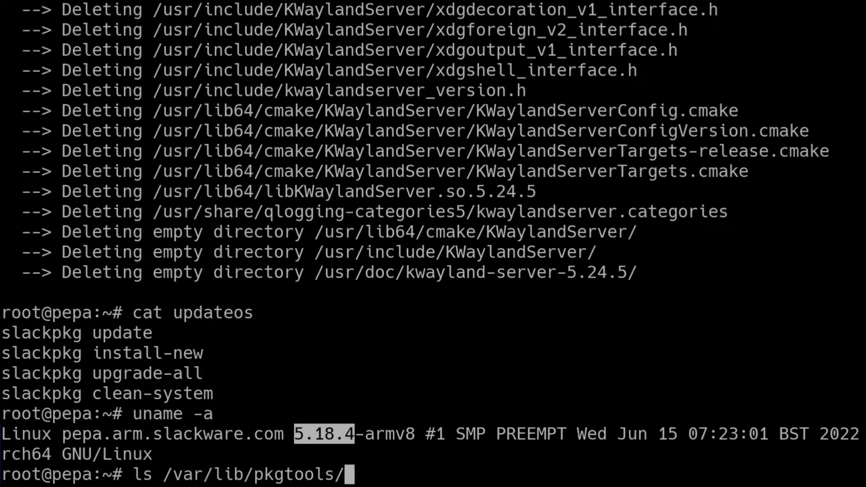
text(packages/kernel)
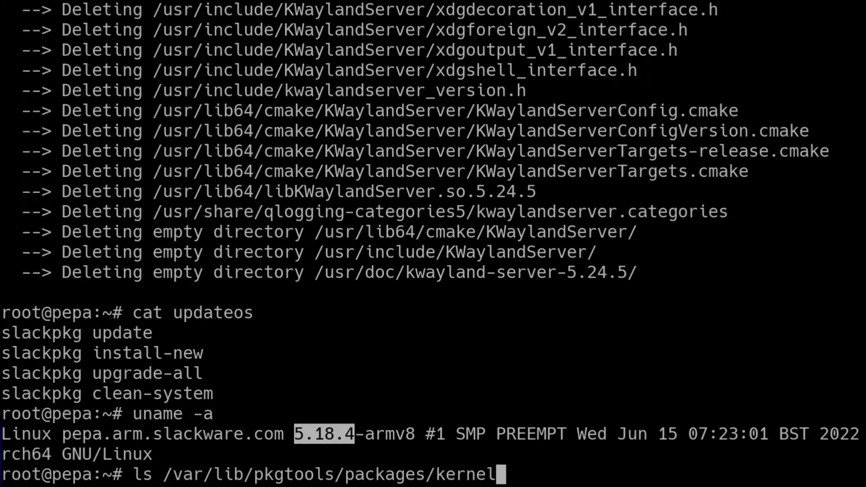
key(Return)
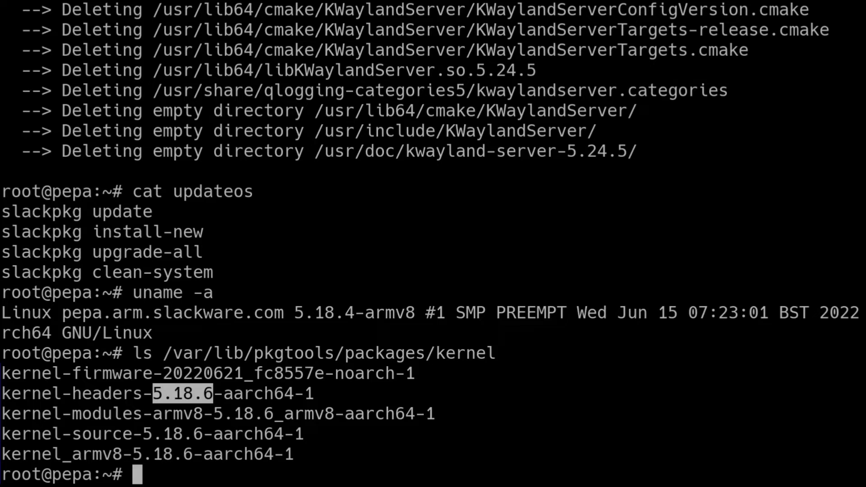
text(ls /boot/l)
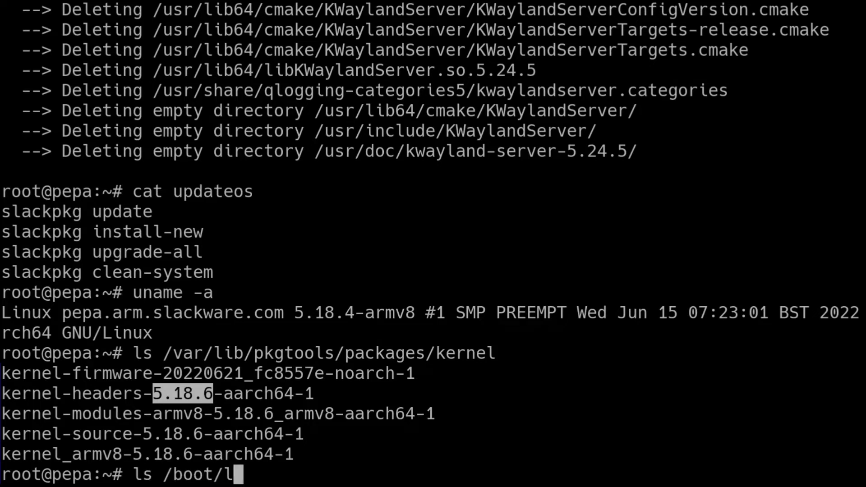
key(Return)
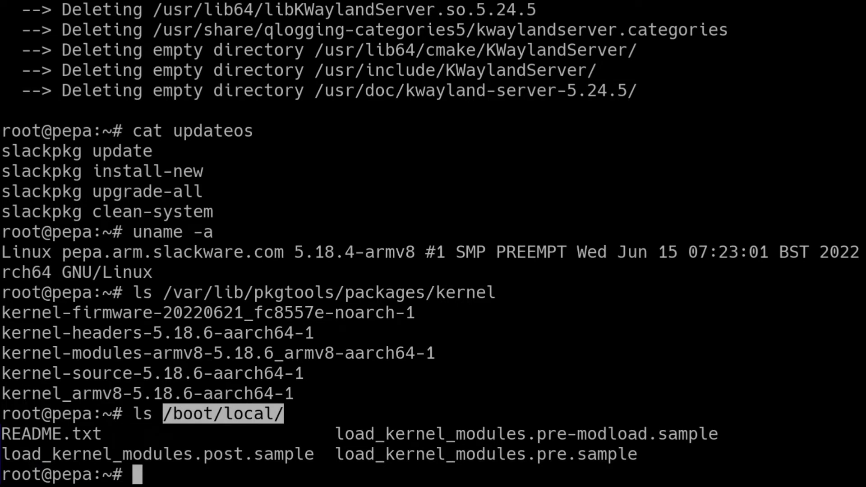
Reboot the machine so it starts on the newly installed kernel.
text(reboot)
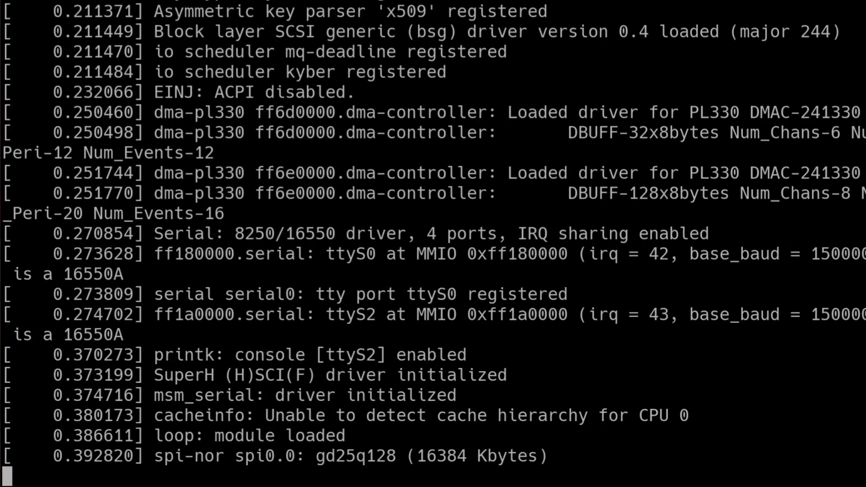
Log in as root on the rebooted 5.18.6 system and discard a half-typed uname command.
scroll(down, 3)
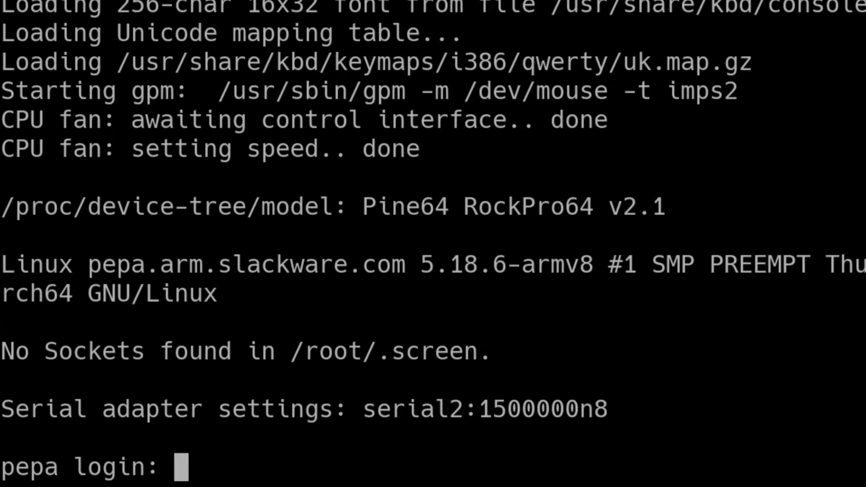
text(root)
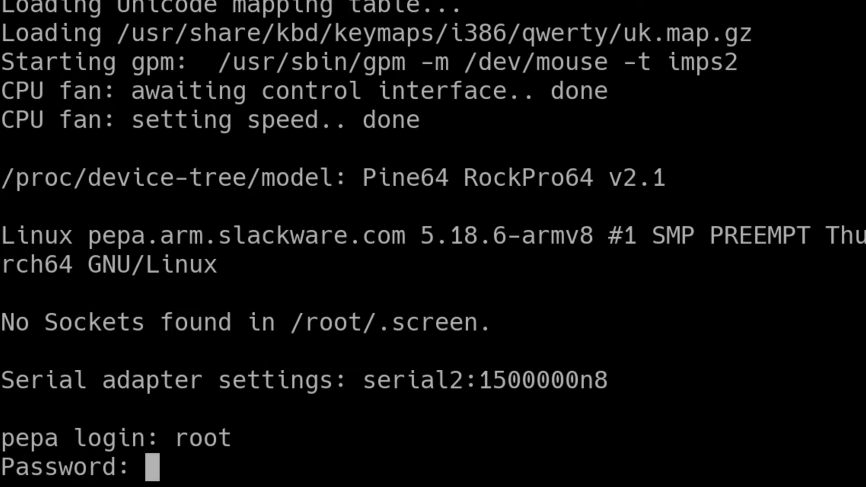
key(Return)
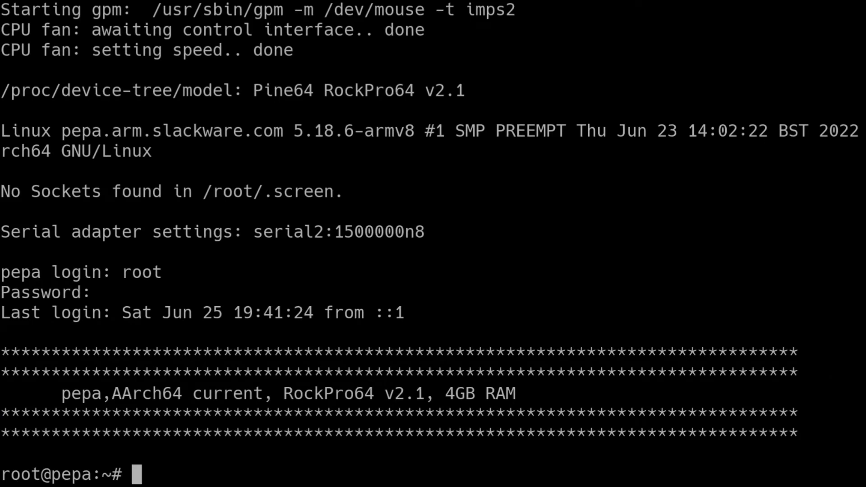
text(unam)
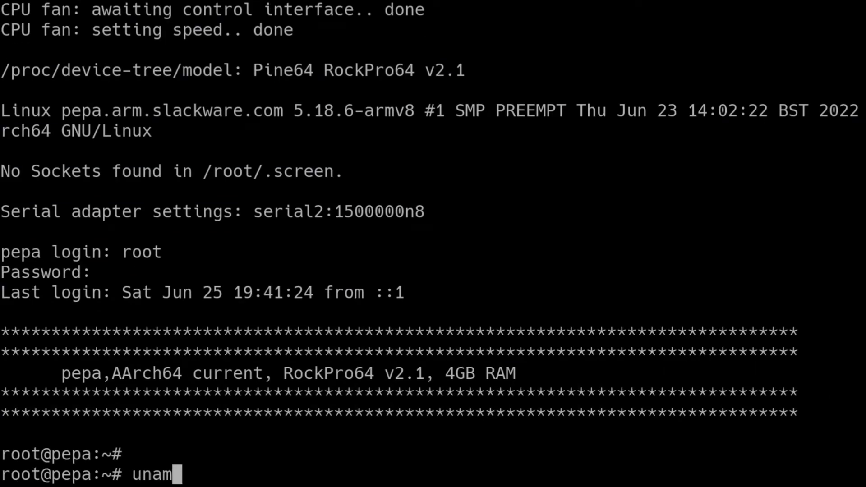
text(e)
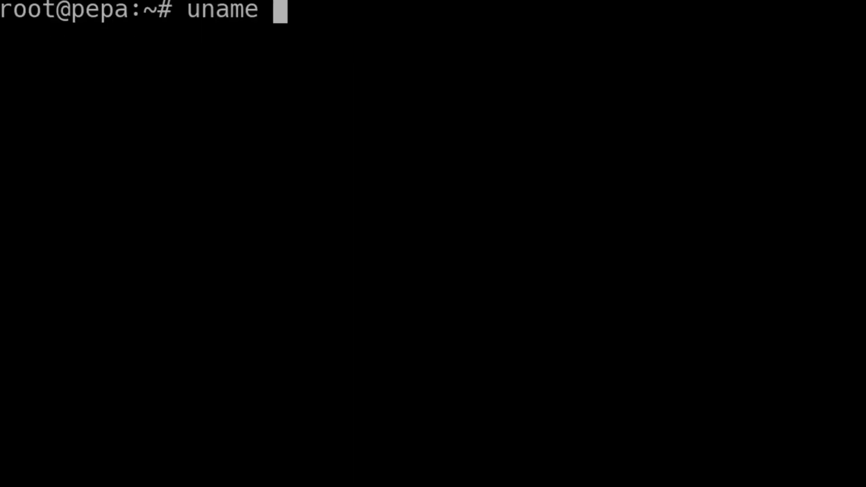
key(Return)
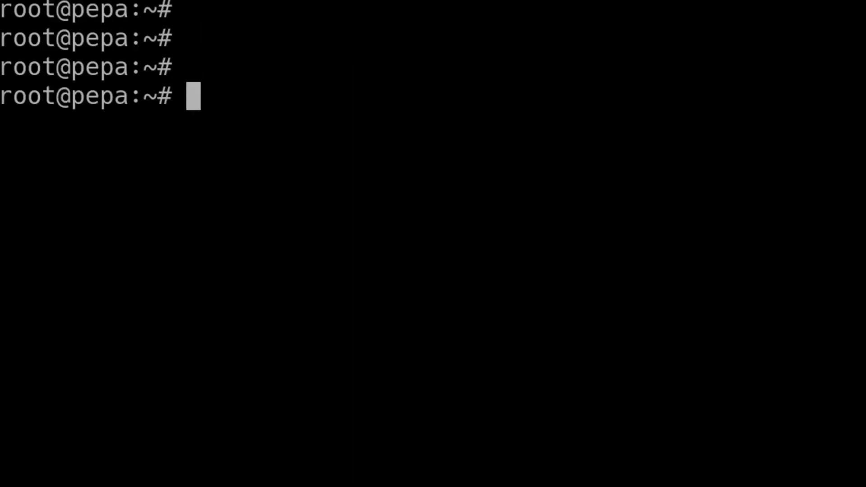
key(Return)
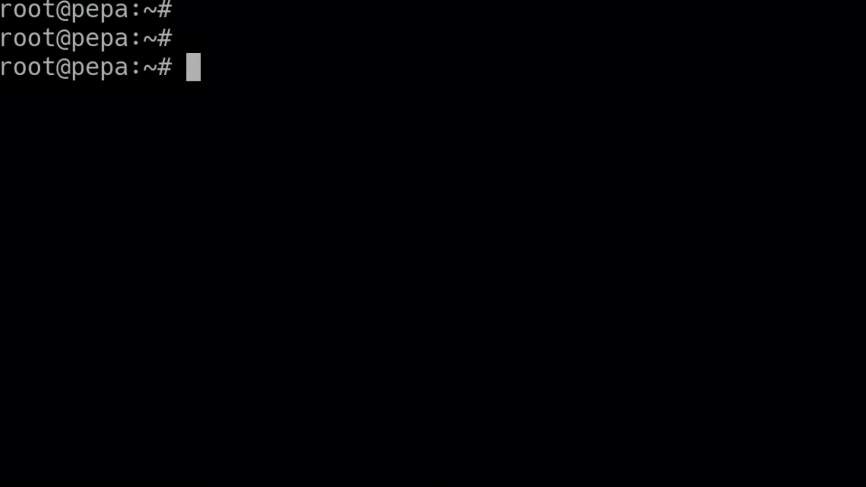
Show slackpkg's usage summary, then run slackpkg show-changelog for the -current changelog.
text(slackpkg)
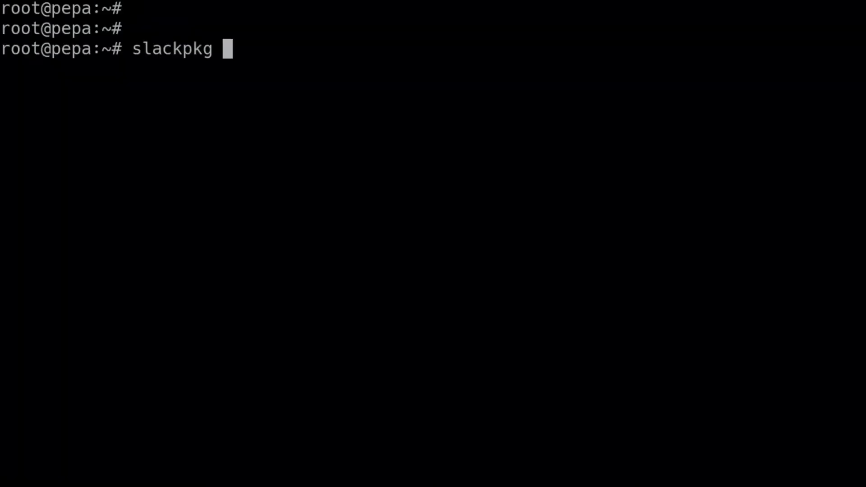
key(Return)
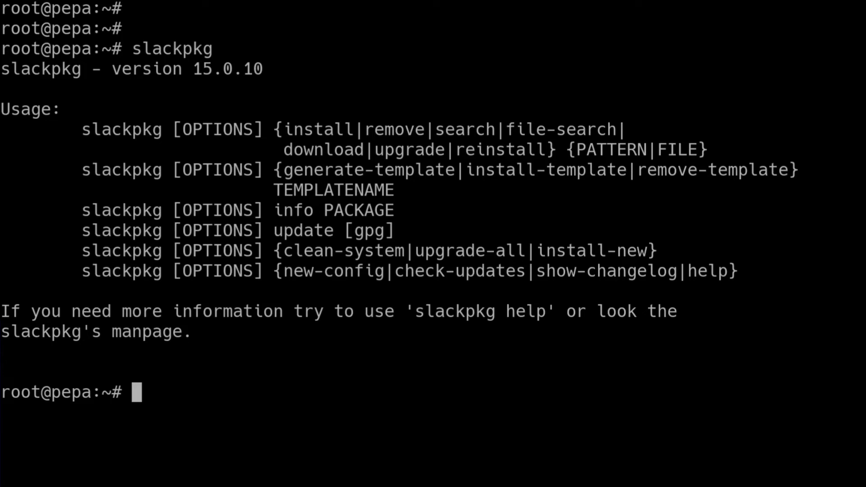
text(slackpkg)
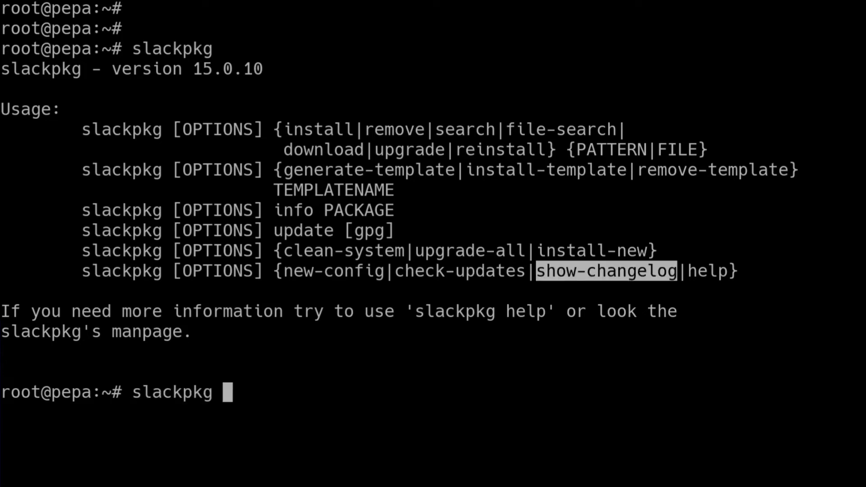
text(show-changelog)
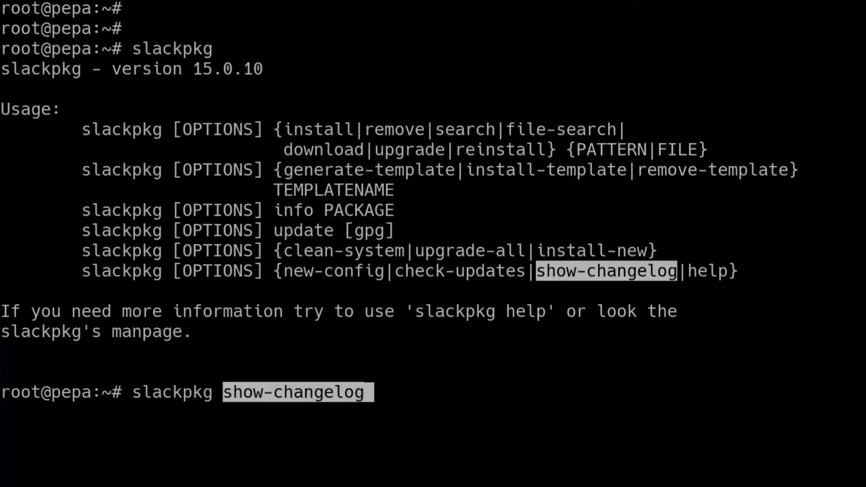
key(Return)
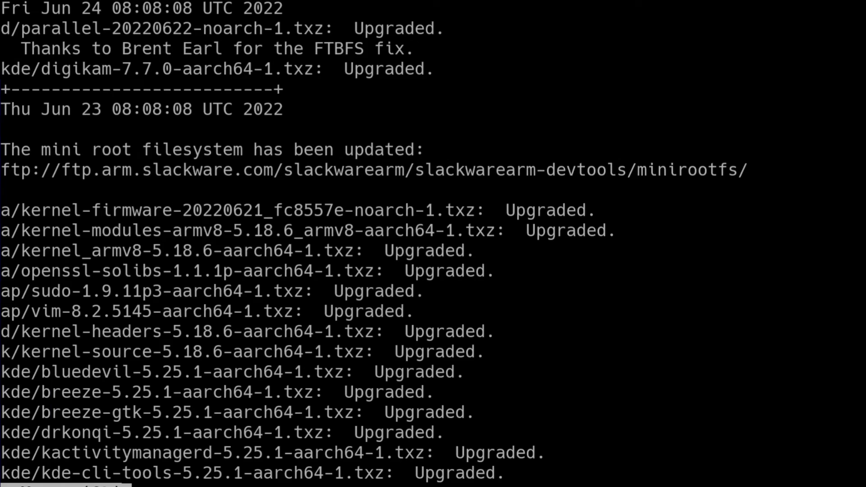
Copy slackpkg update from the updateos script and refresh the package lists from the mirror.
drag(5, 8, 287, 89)
text(cat updateos)
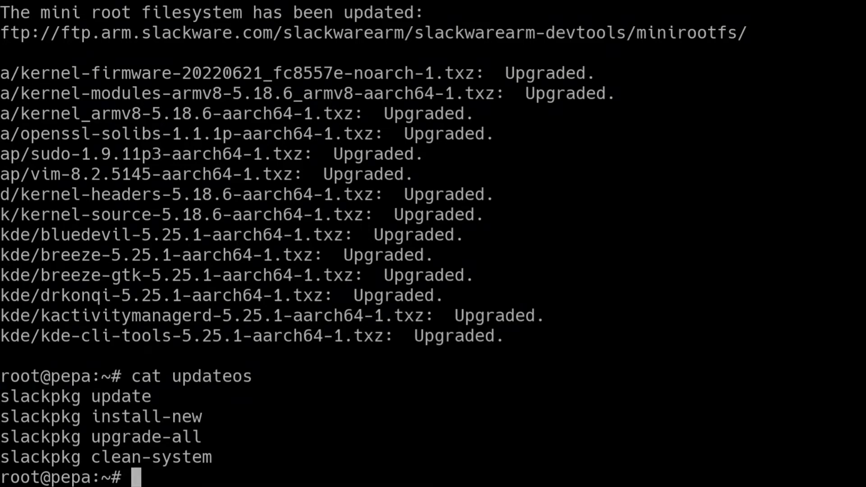
double_click(76, 397)
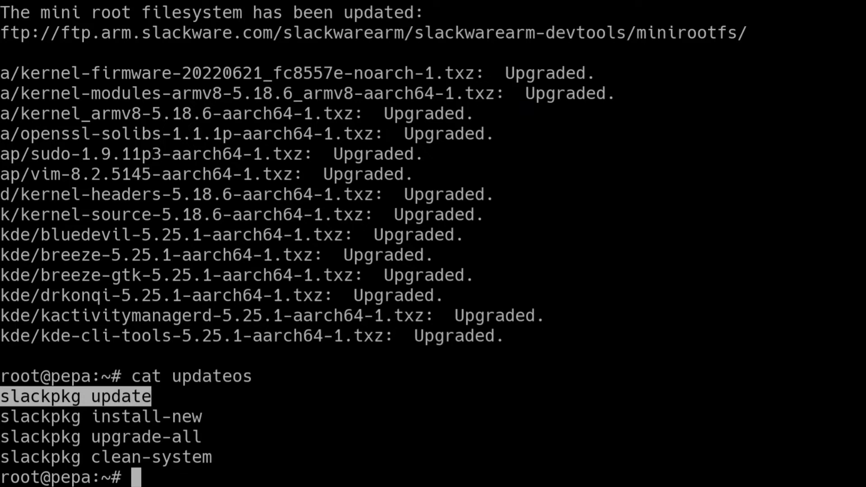
key(Return)
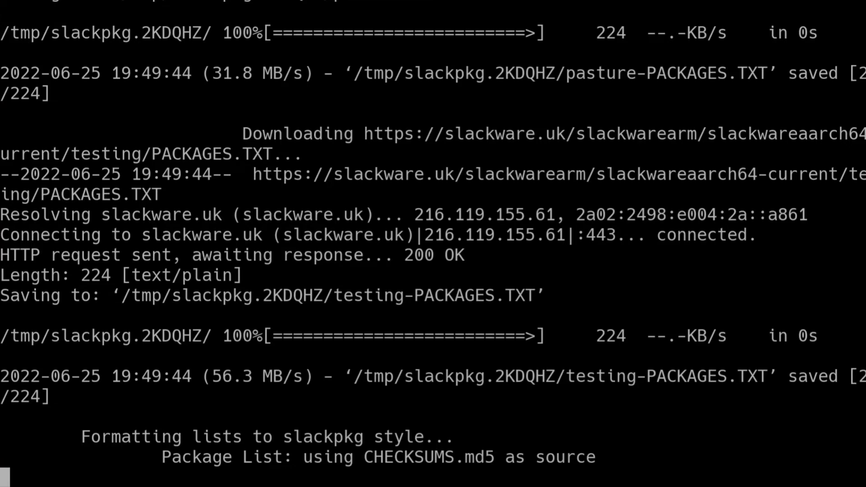
scroll(down, 3)
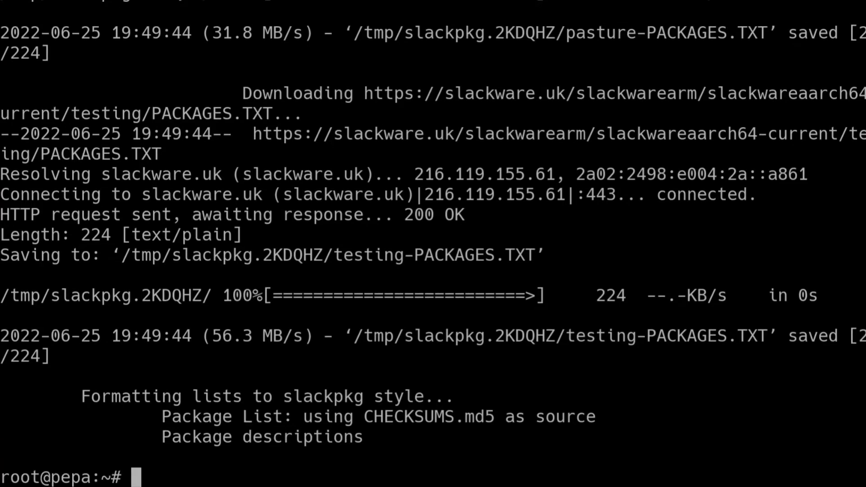
text(show': slackpkg show-changelog)
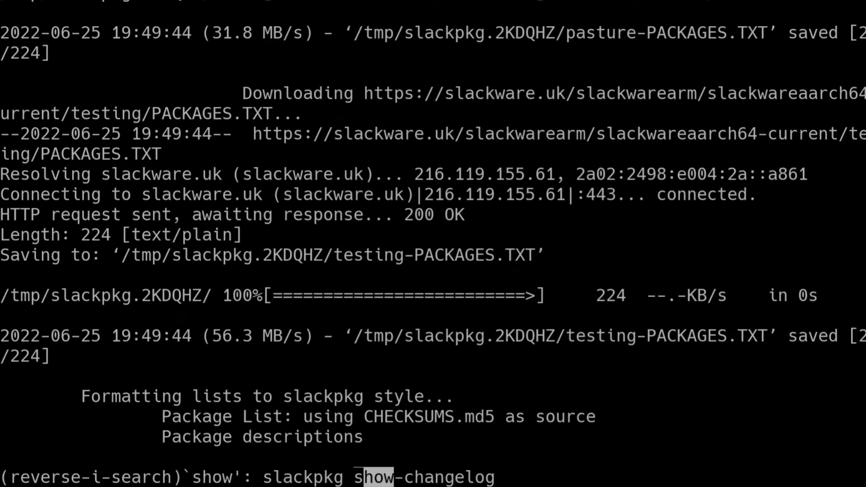
Rerun slackpkg show-changelog, page through to the Linux 5.18 notes, quit and prepare sh updateos.
key(Return)
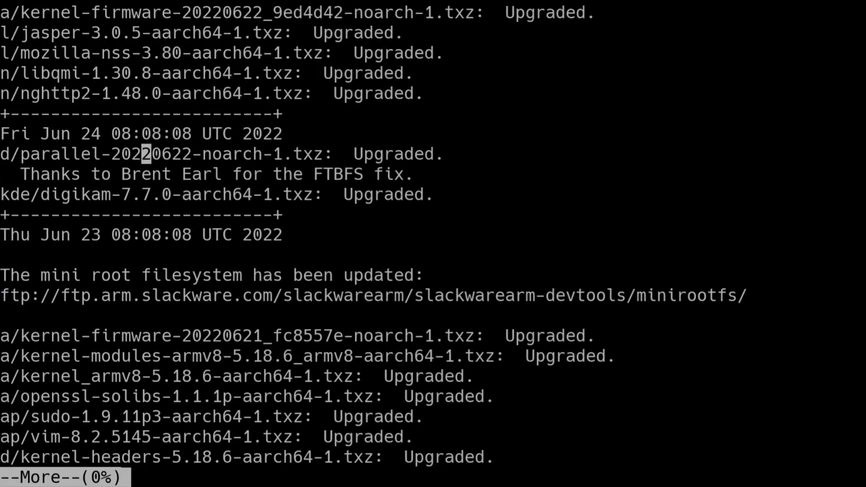
scroll(down, 3)
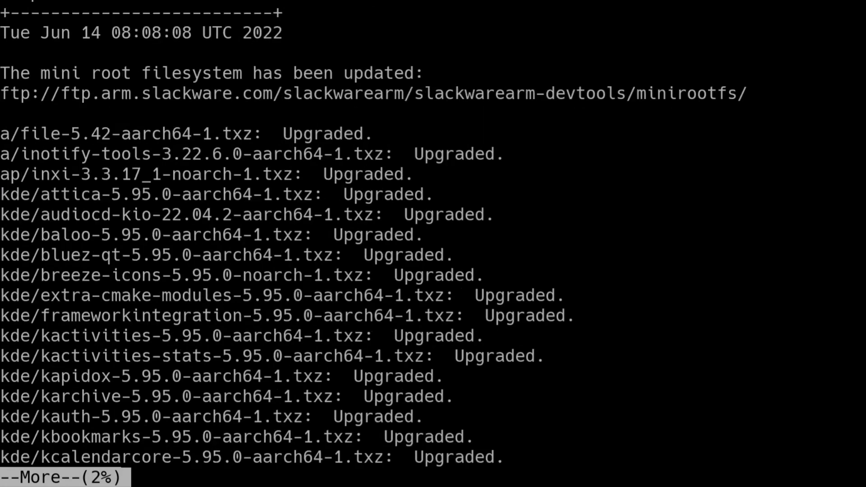
key(space)
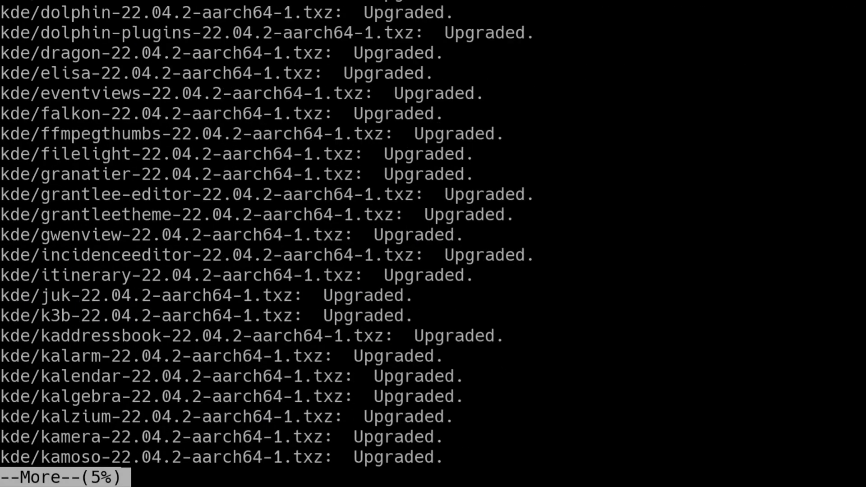
key(space)
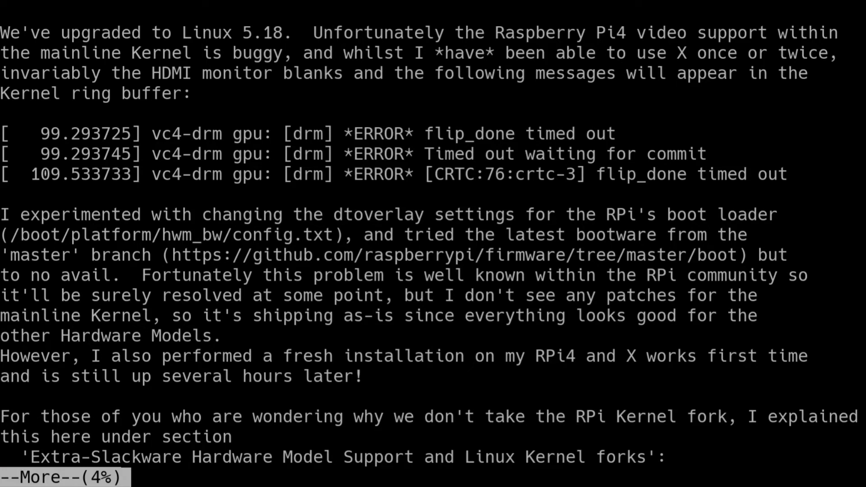
key(q)
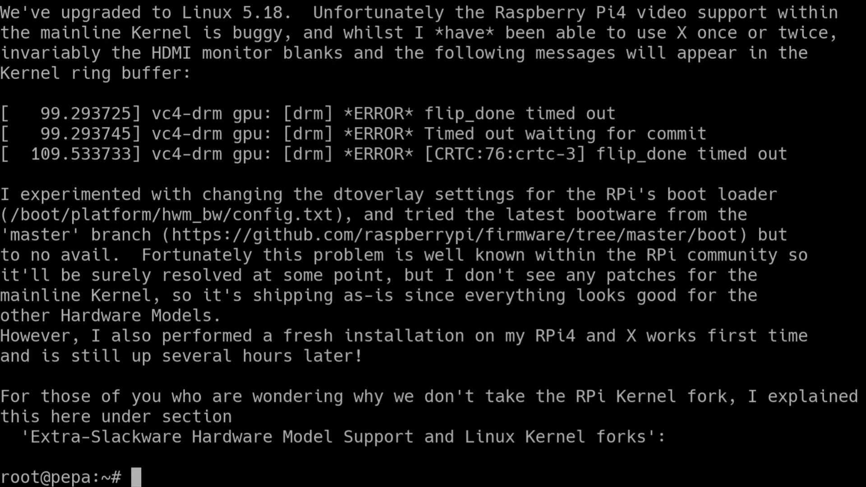
text(sh updateos)
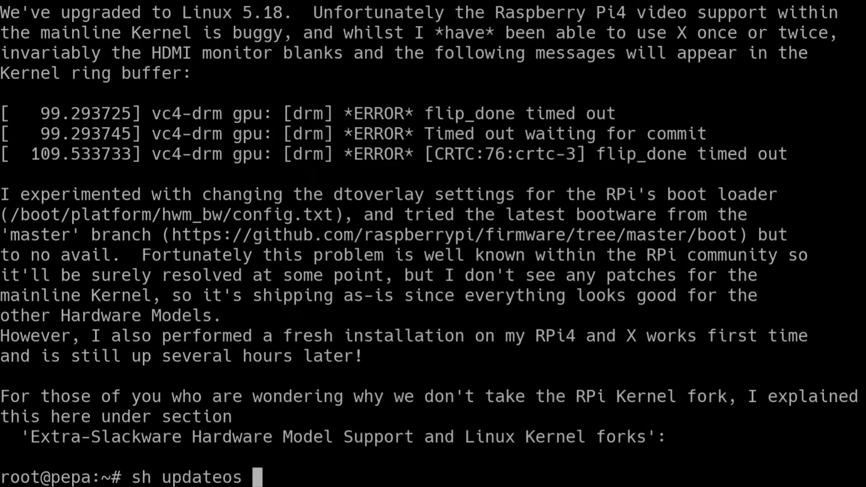
Run sh updateos and accept upgrading jasper, kernel-firmware, libqmi, mozilla-nss and nghttp2.
key(Return)
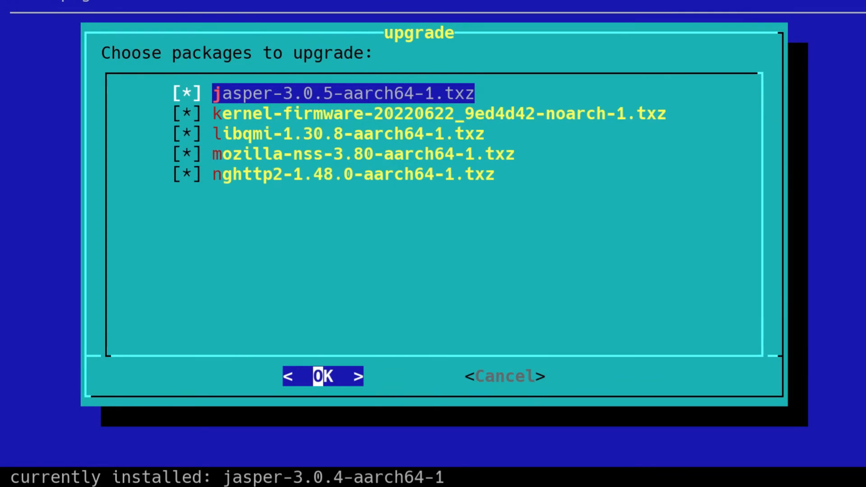
click(323, 377)
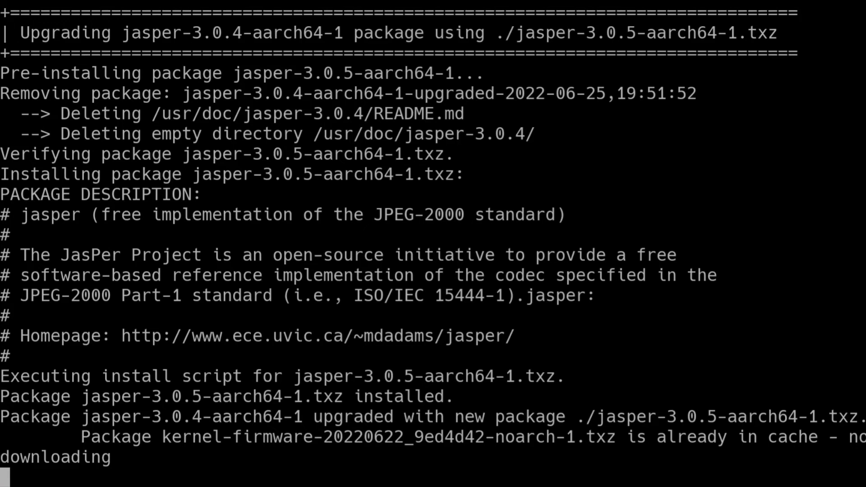
scroll(down, 3)
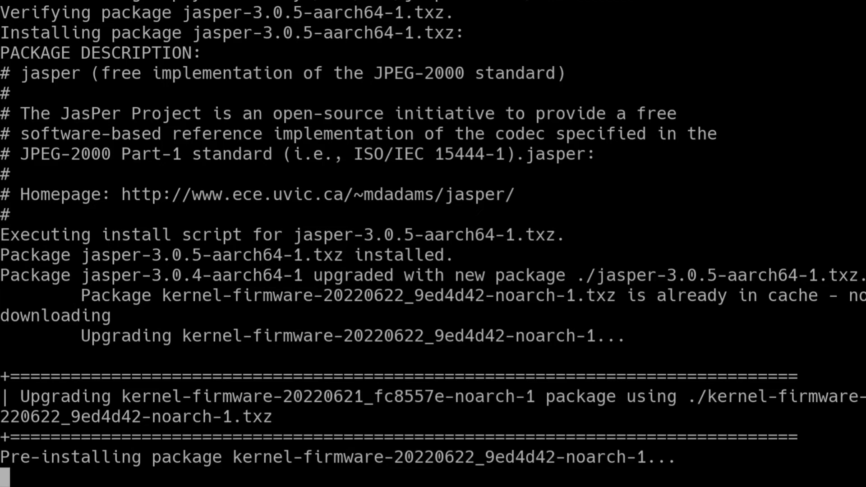
scroll(down, 3)
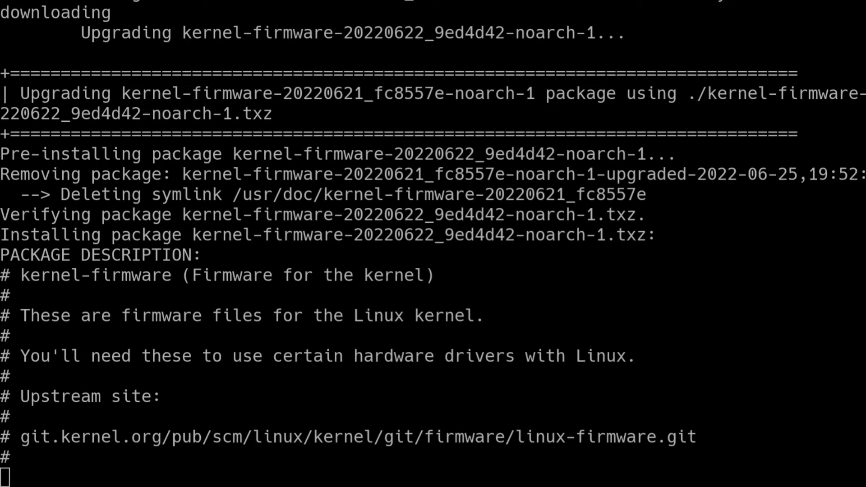
scroll(down, 3)
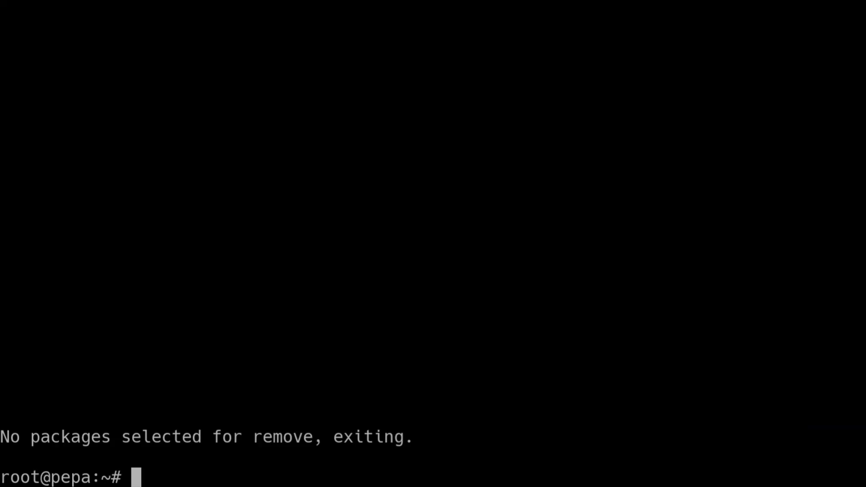
Show updateos, rerun slackpkg update answering N to unchanged files, then start slackpkg install-new.
text(cat up)
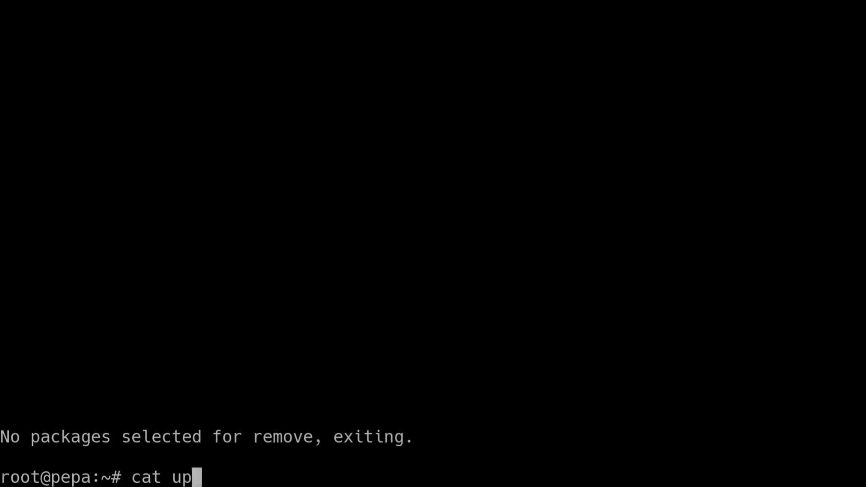
key(Return)
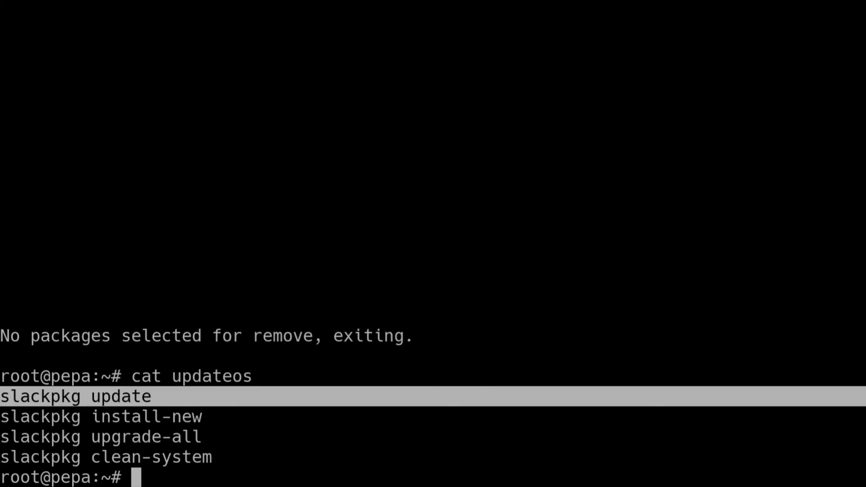
key(Return)
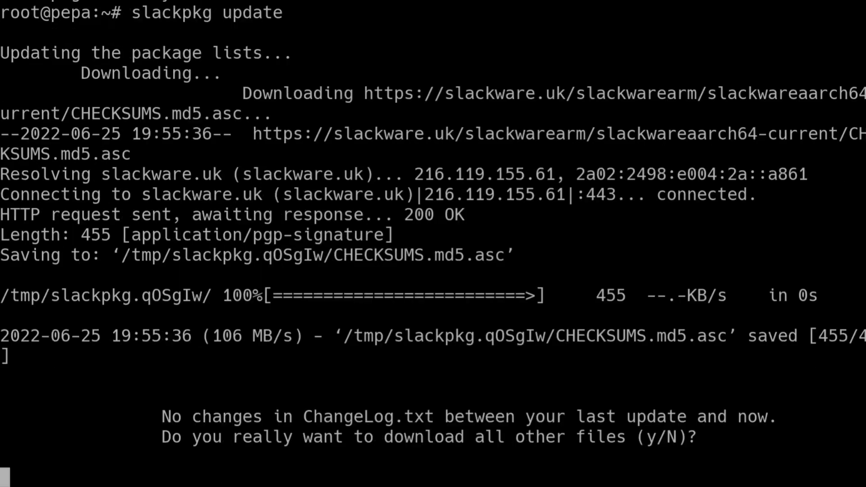
key(Return)
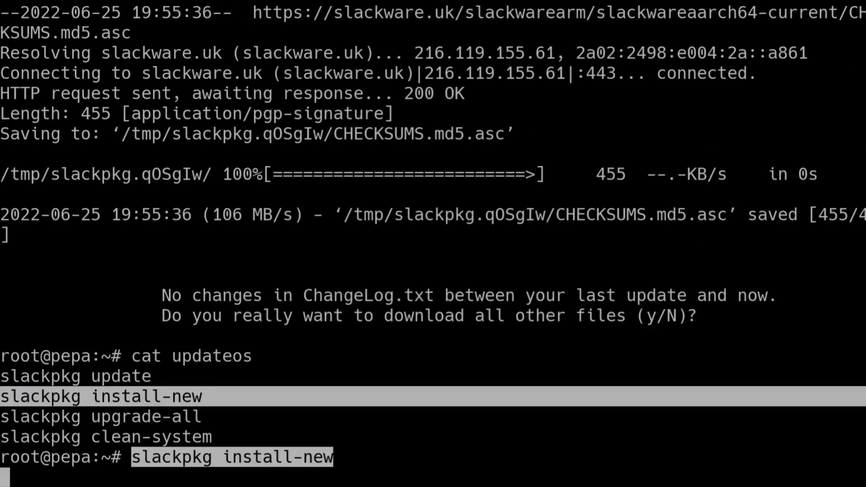
key(Return)
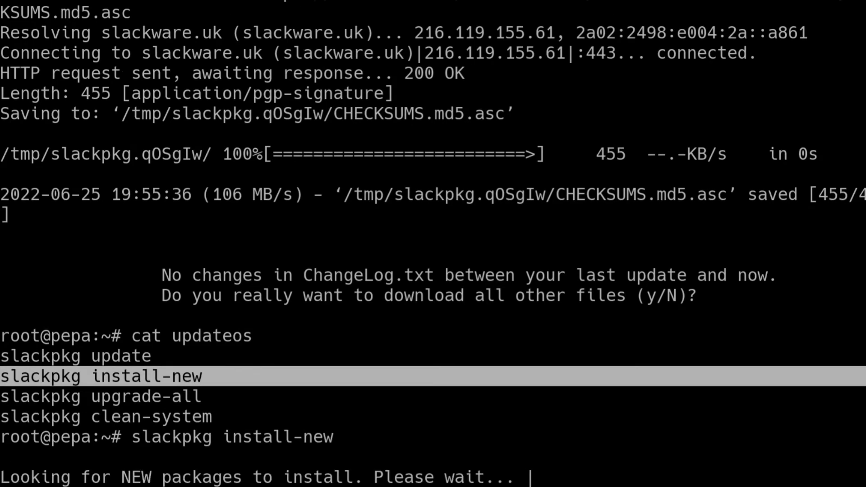